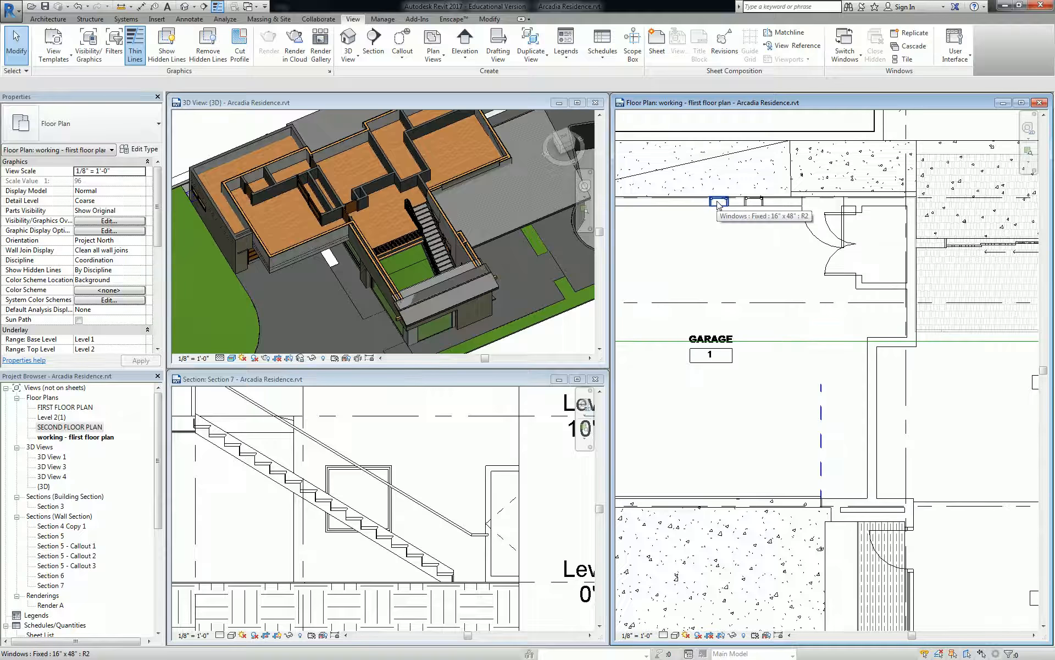
Edit the Fixed window family selected in the floor plan and review its Manage tools.
{"action": "left_click", "coordinate": [716, 203]}
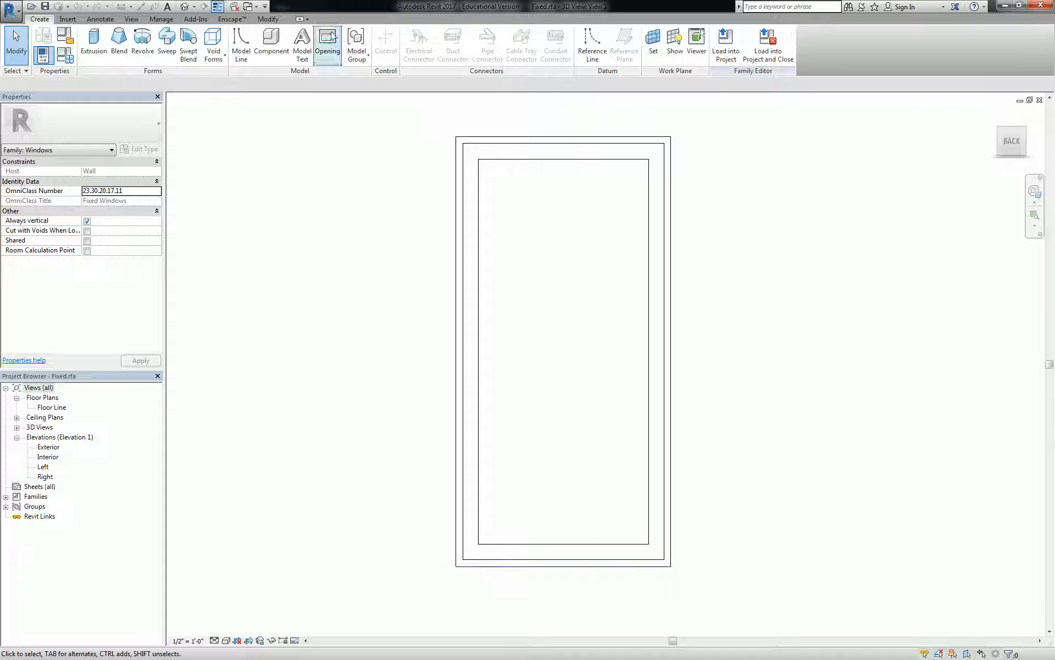
{"action": "left_click", "coordinate": [162, 19]}
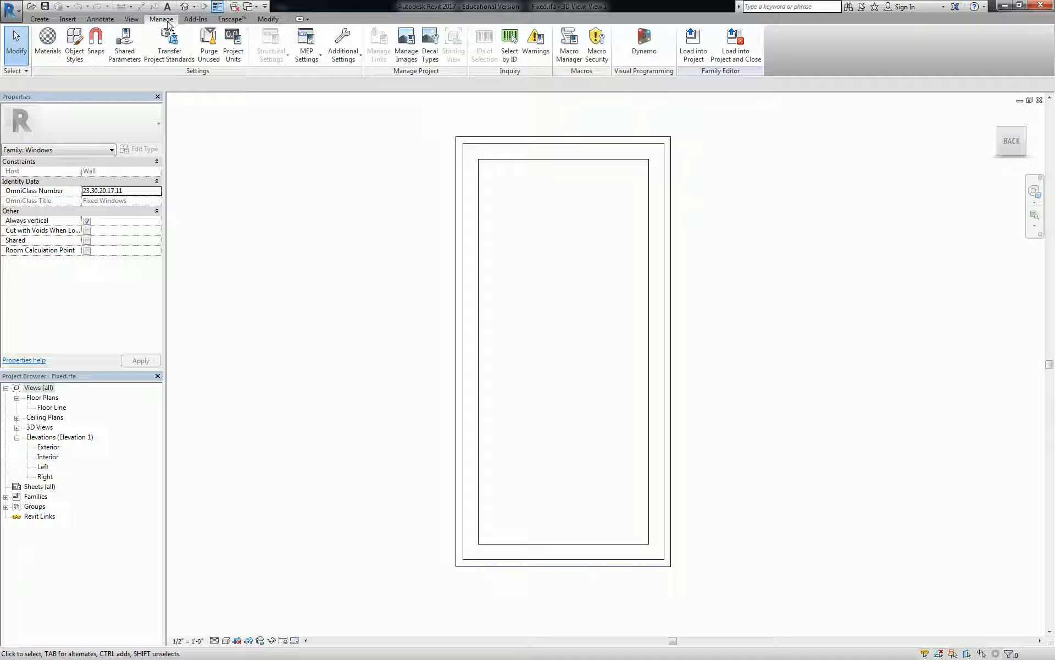
{"action": "mouse_move", "coordinate": [124, 44]}
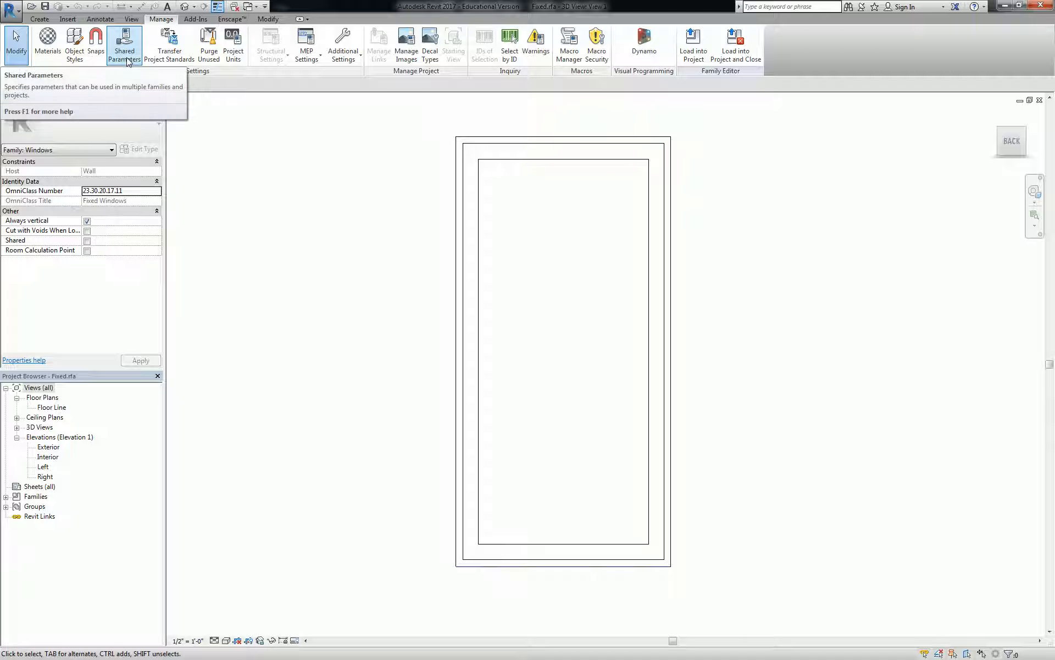
{"action": "mouse_move", "coordinate": [947, 278]}
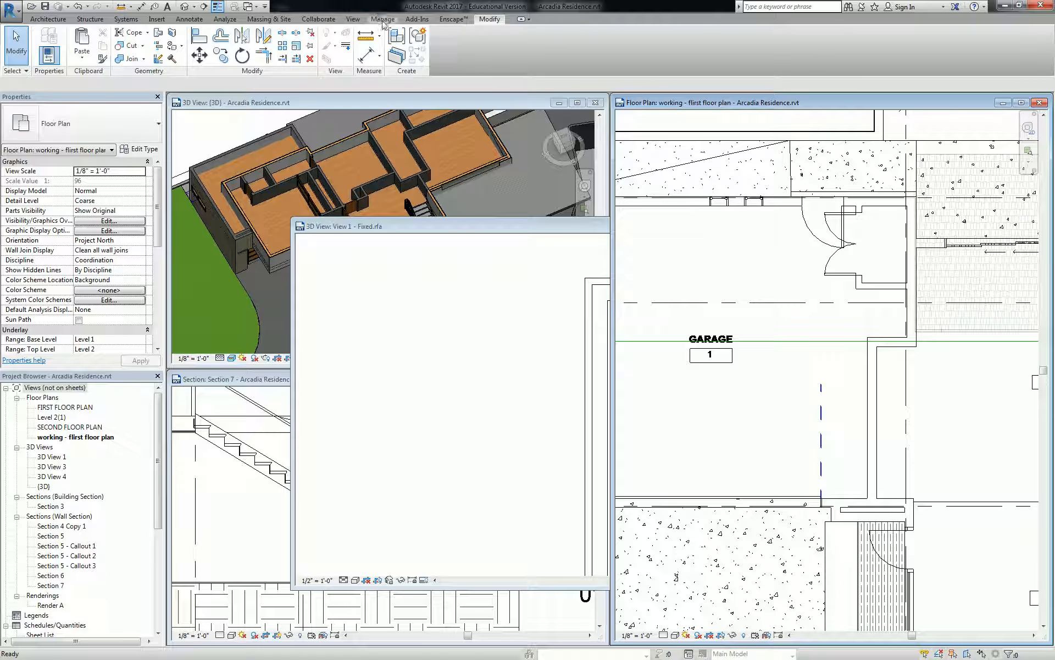
Review the project's Manage parameter tools before returning to the Fixed.rfa view.
{"action": "left_click", "coordinate": [382, 19]}
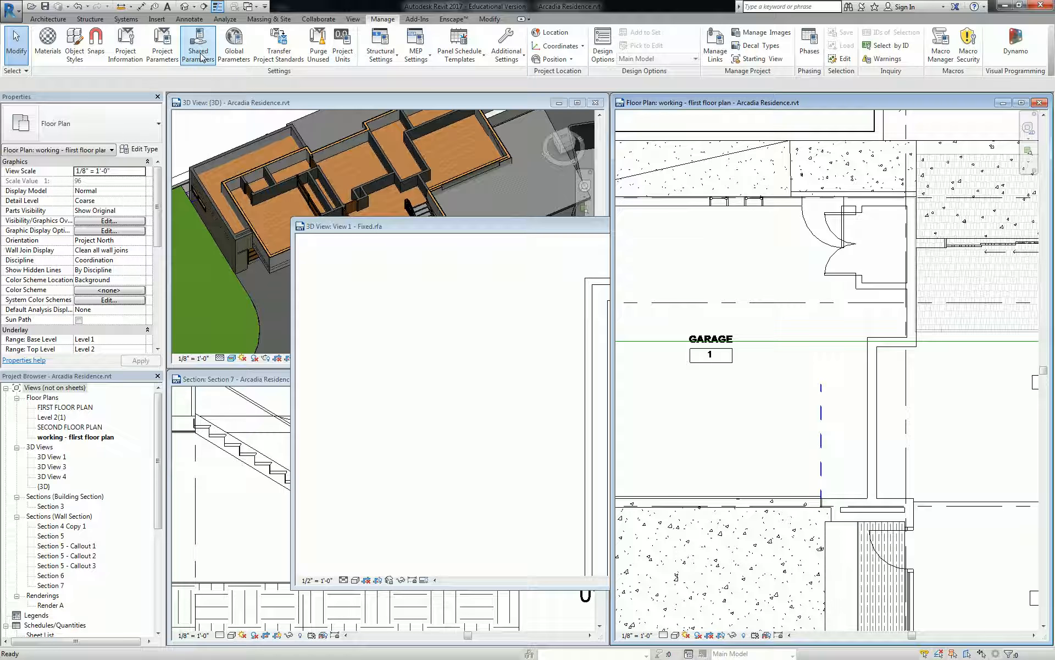
{"action": "mouse_move", "coordinate": [161, 45]}
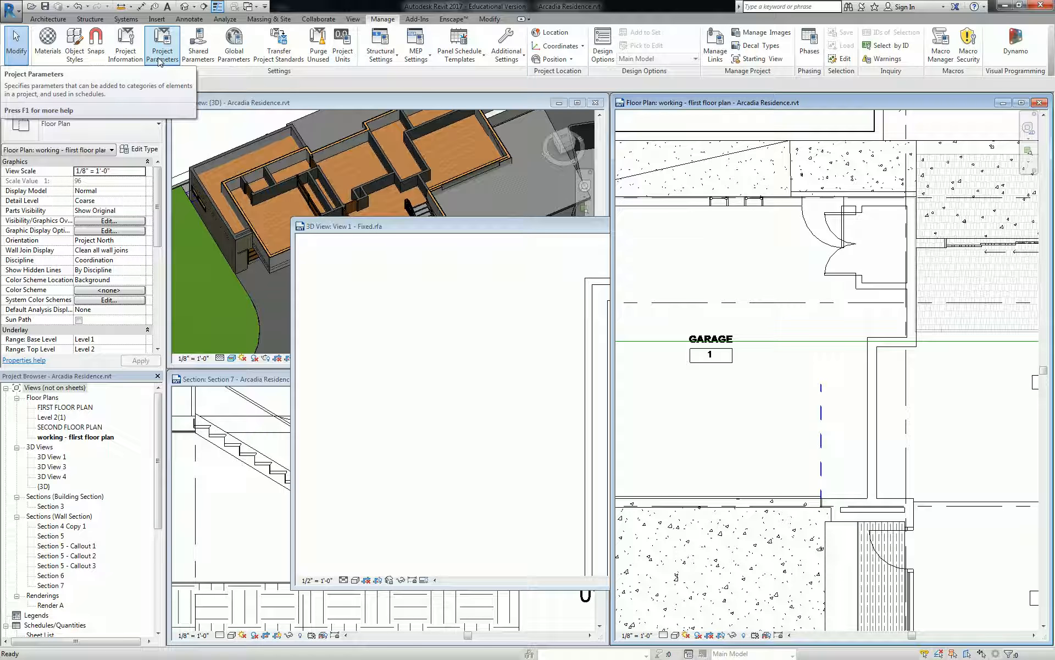
{"action": "mouse_move", "coordinate": [162, 45]}
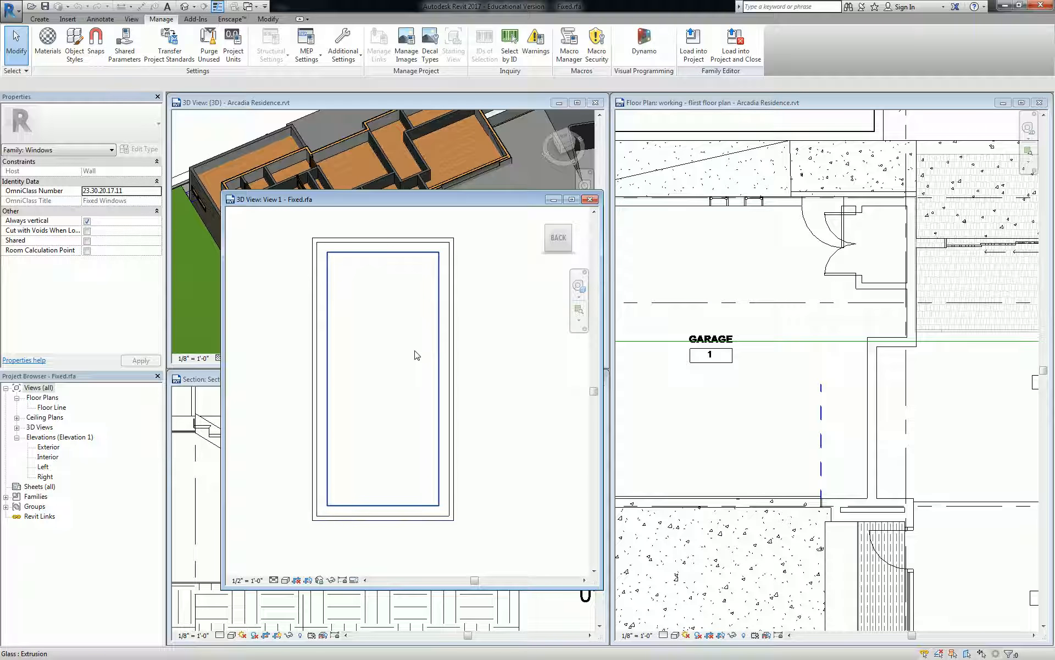
{"action": "mouse_move", "coordinate": [415, 355]}
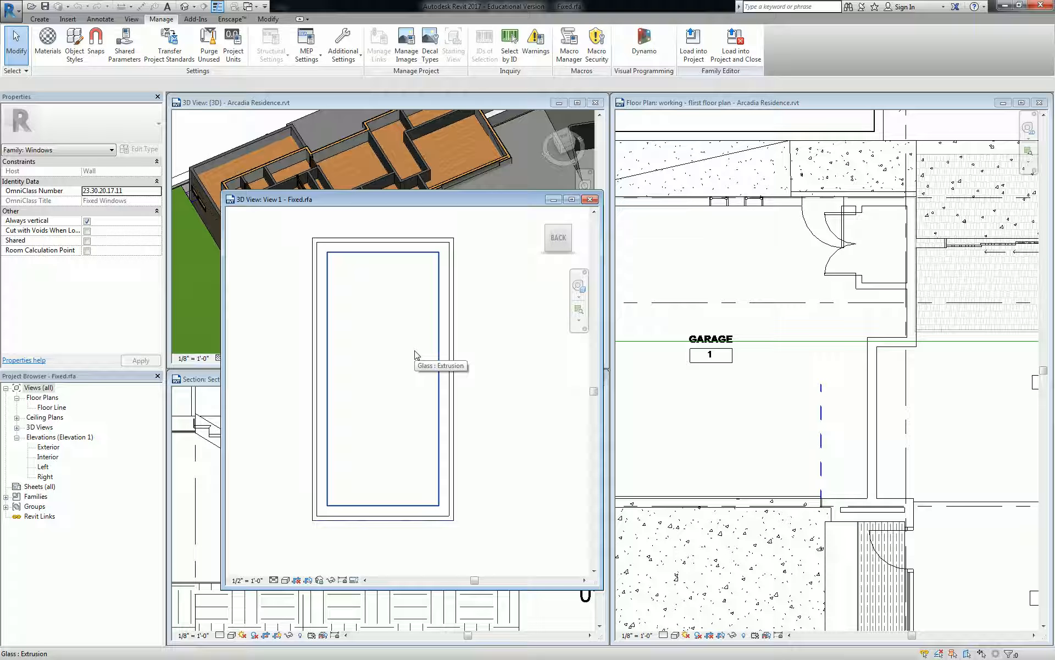
{"action": "mouse_move", "coordinate": [416, 355]}
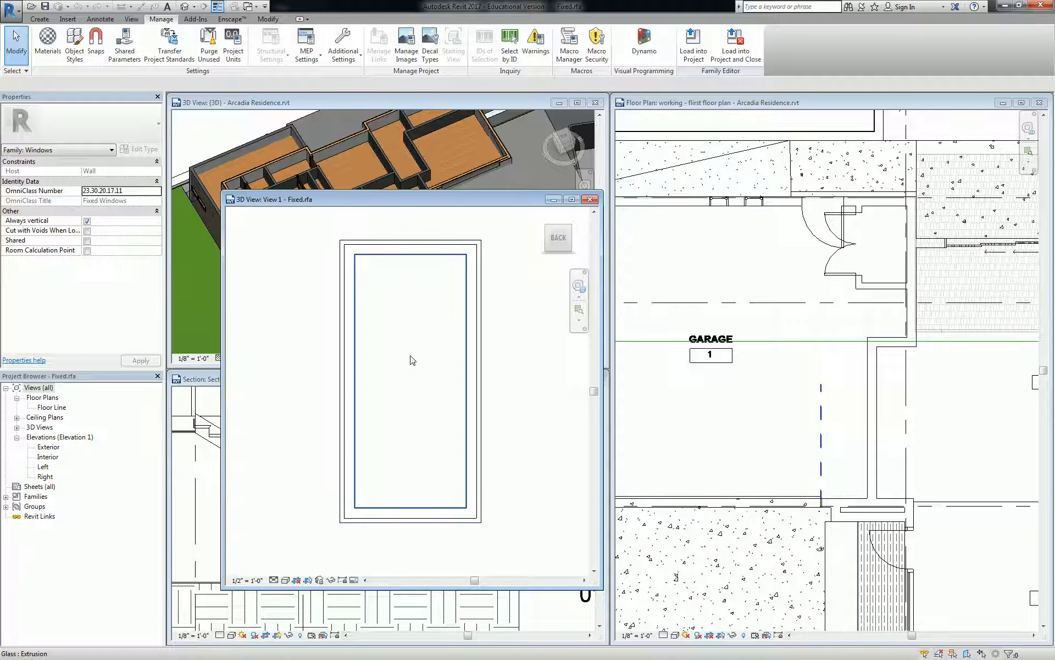
Look at the Shared Parameters settings and close them unchanged.
{"action": "left_click", "coordinate": [410, 377]}
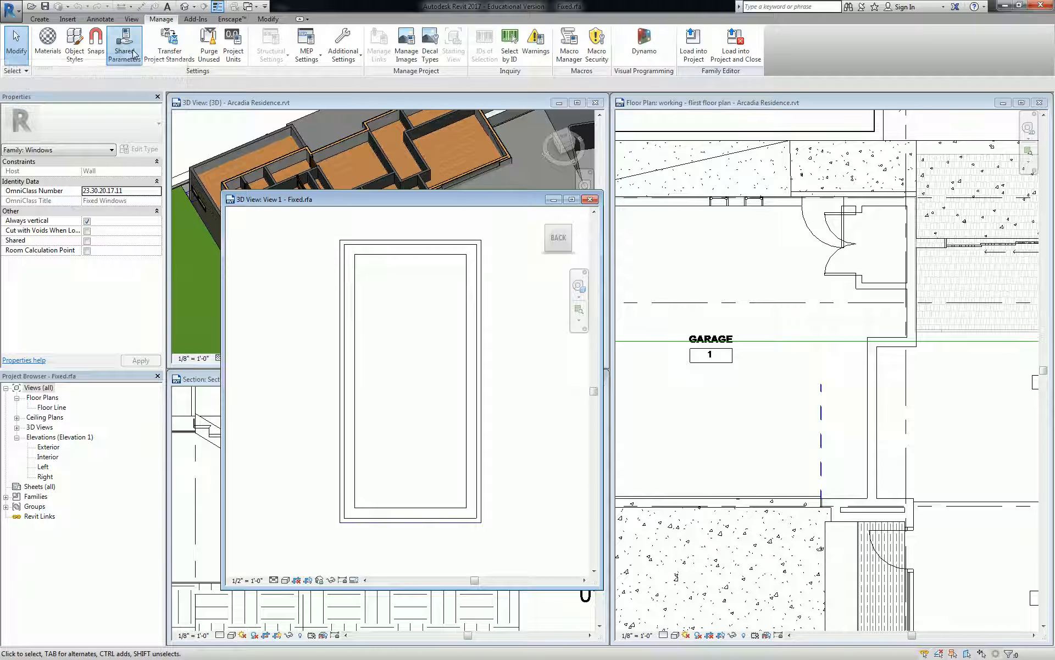
{"action": "left_click", "coordinate": [124, 43]}
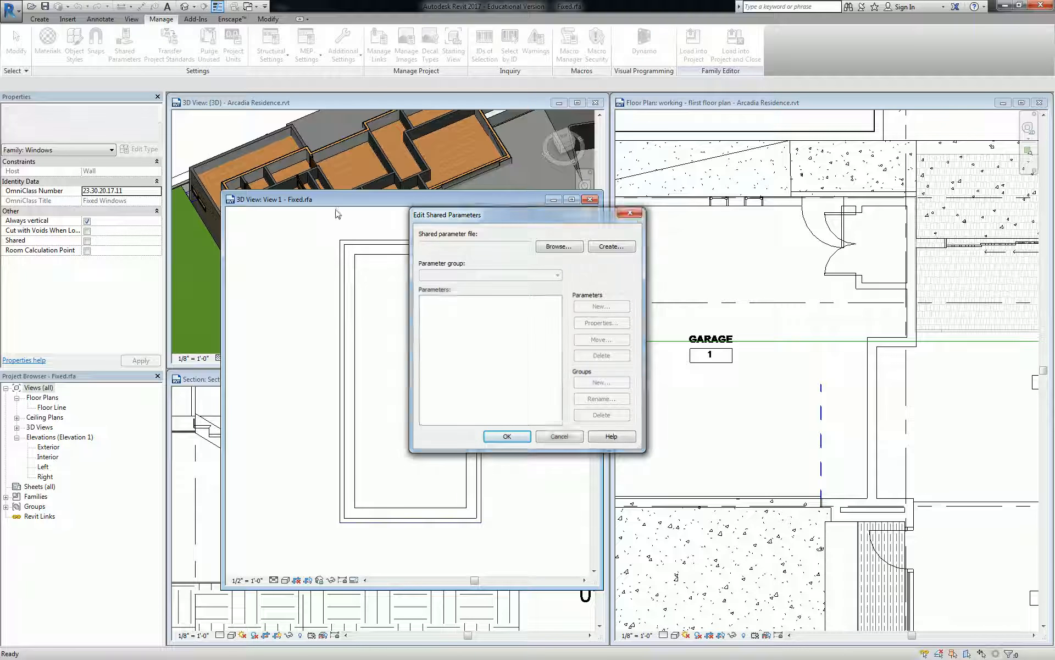
{"action": "left_click", "coordinate": [558, 436]}
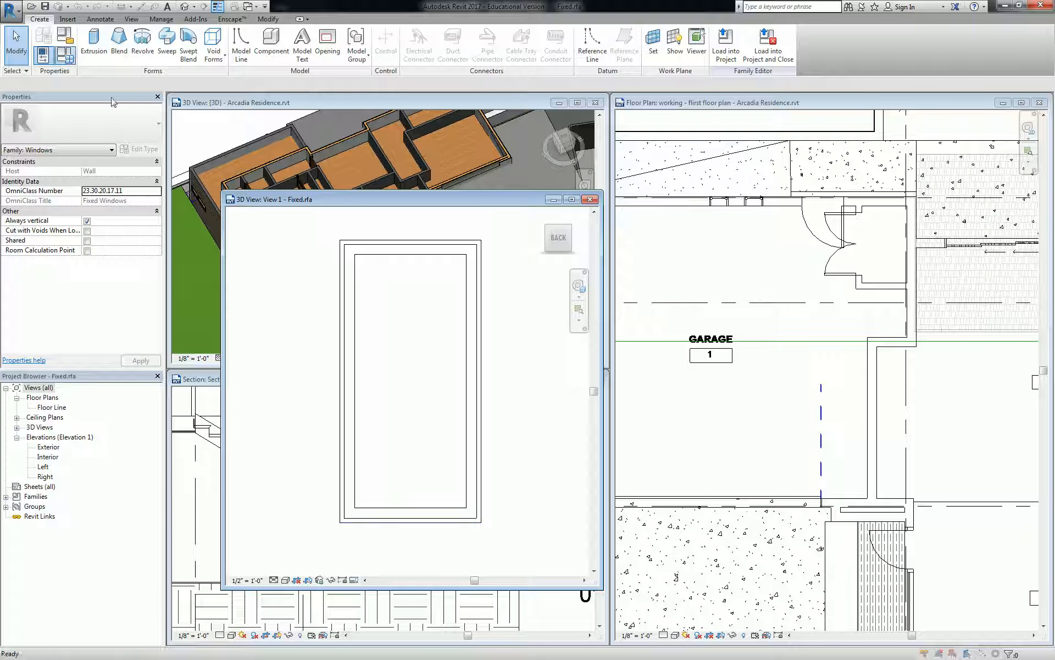
Review the Family Types parameter list for the 24" x 48" type and begin a new parameter.
{"action": "left_click", "coordinate": [65, 57]}
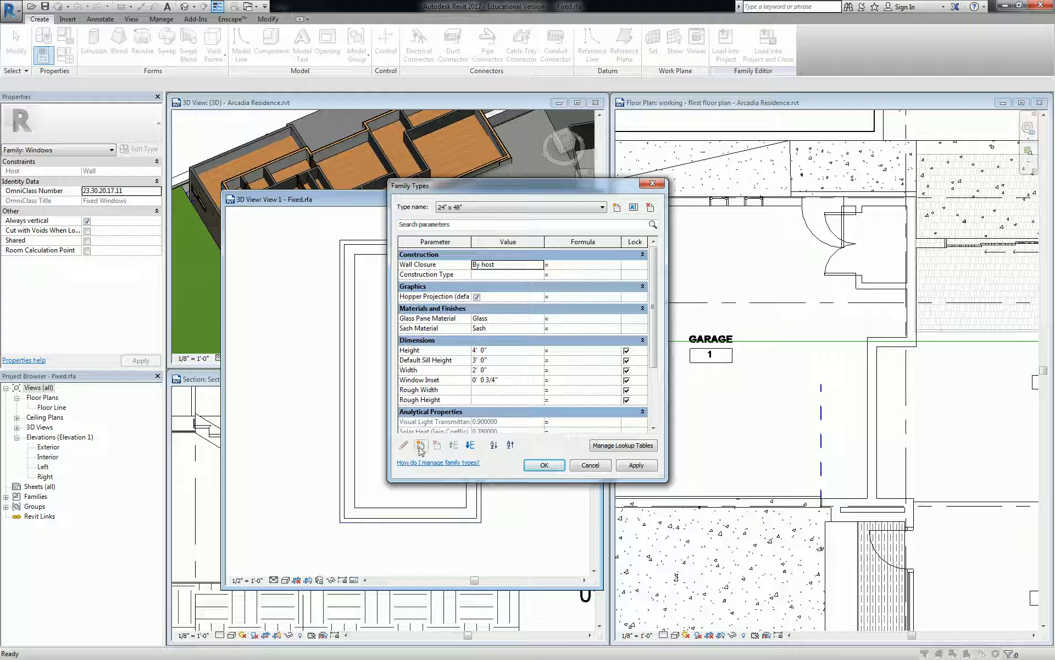
{"action": "mouse_move", "coordinate": [663, 299]}
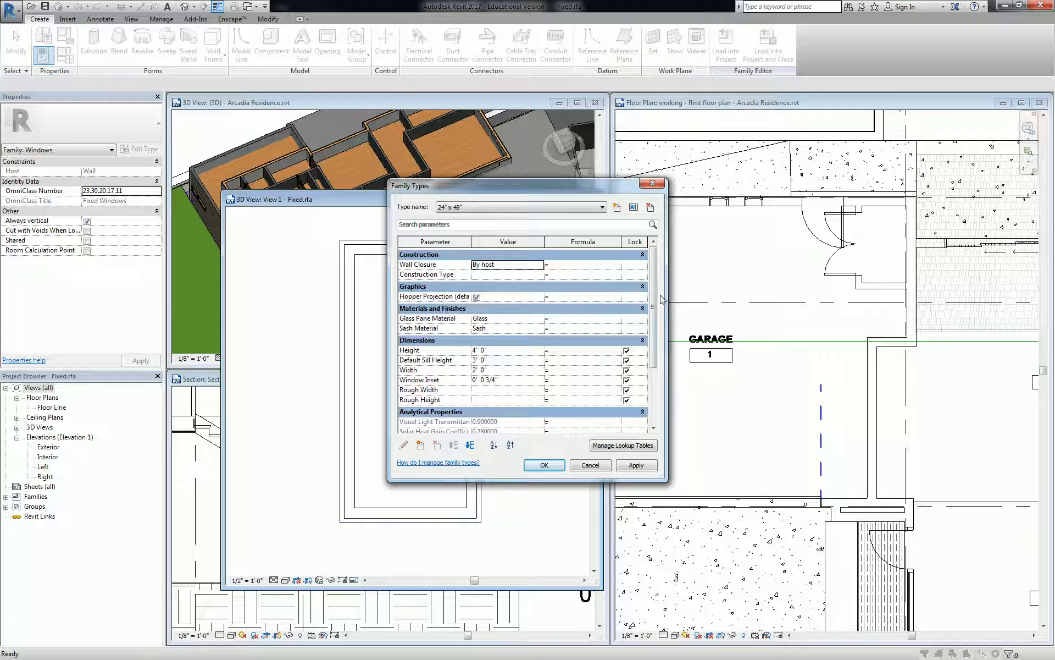
{"action": "scroll", "scroll_direction": "down", "scroll_amount": 3}
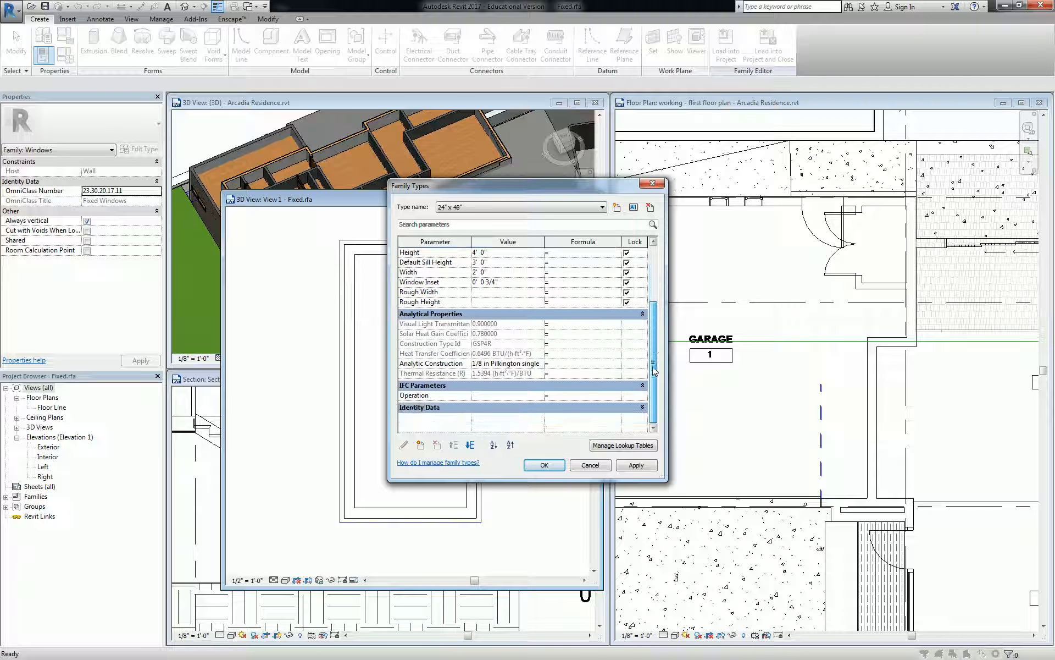
{"action": "scroll", "scroll_direction": "up", "scroll_amount": 3}
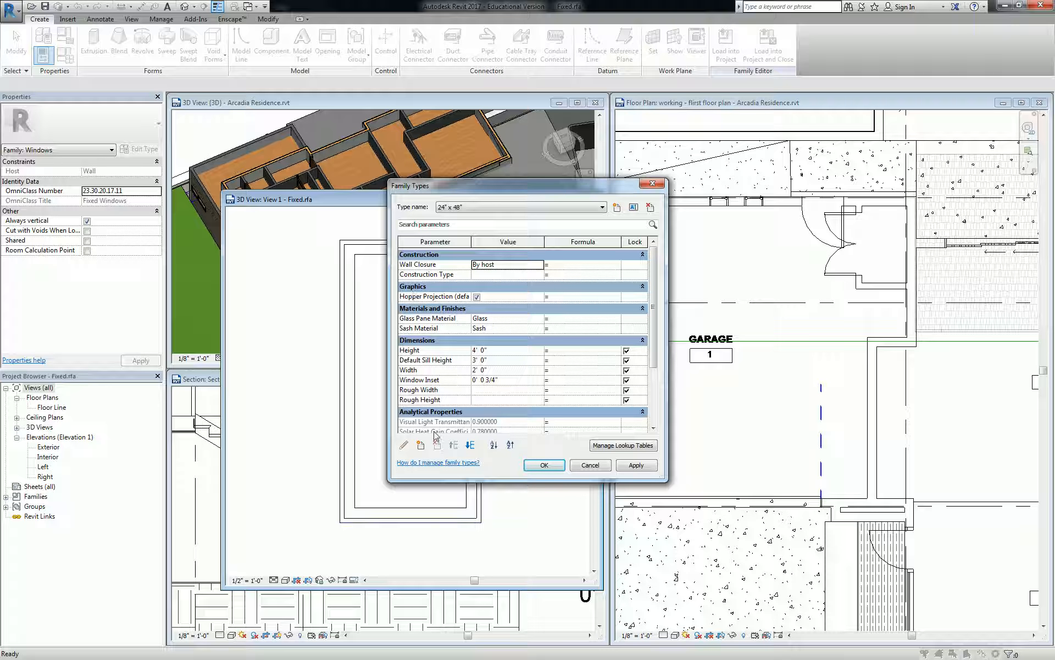
{"action": "mouse_move", "coordinate": [421, 445]}
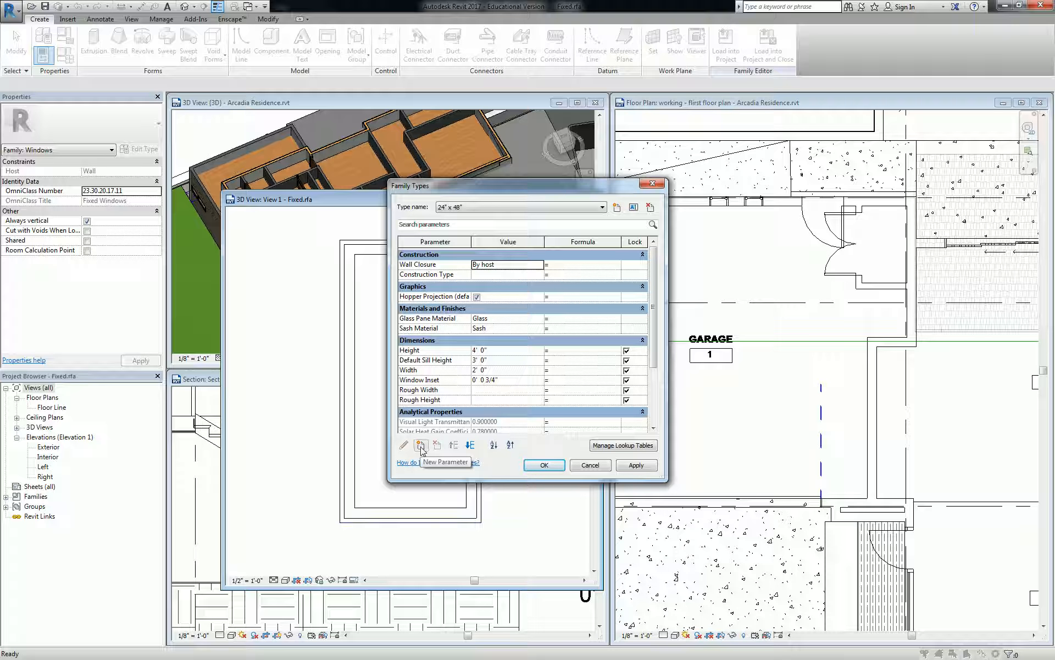
{"action": "left_click", "coordinate": [420, 445]}
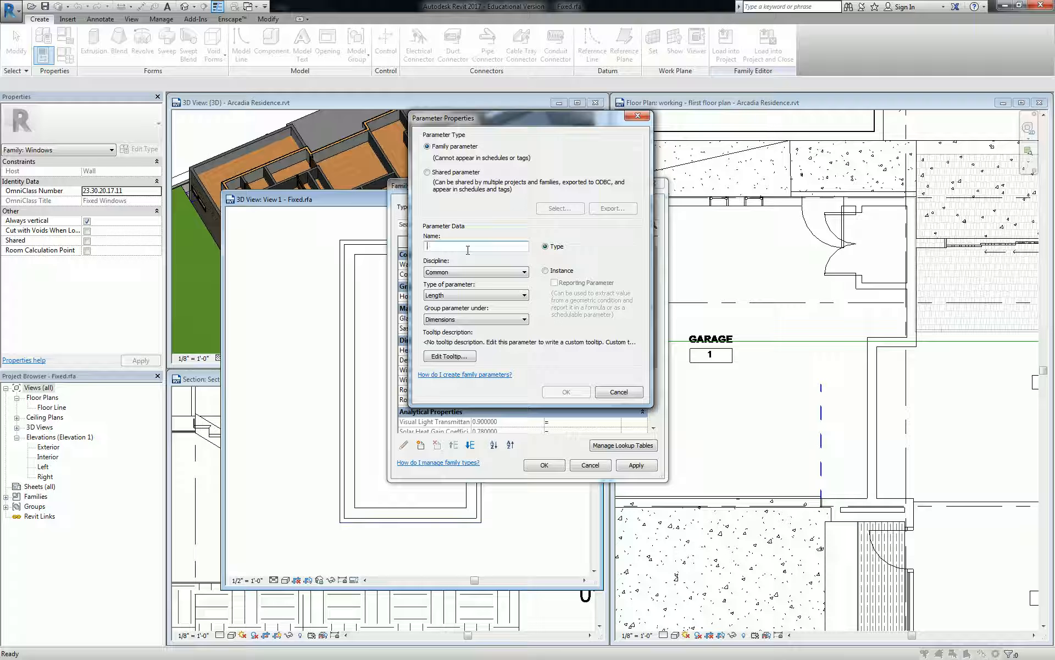
Create the type parameter 'MFR Location' as Text, grouped under Text, and confirm it.
{"action": "type", "text": "M"}
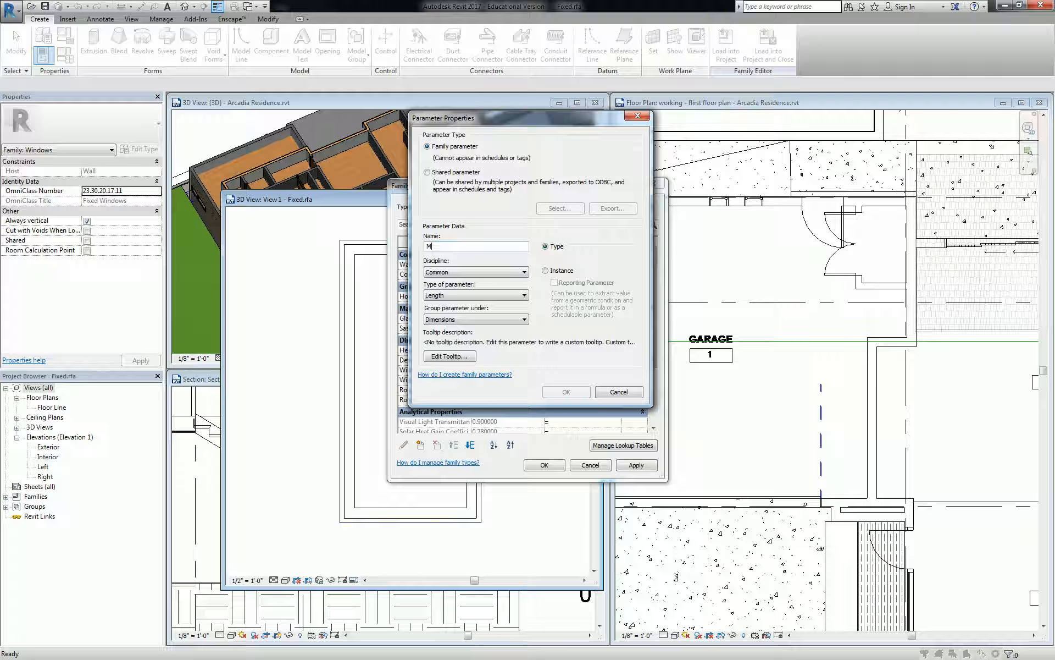
{"action": "type", "text": "FR"}
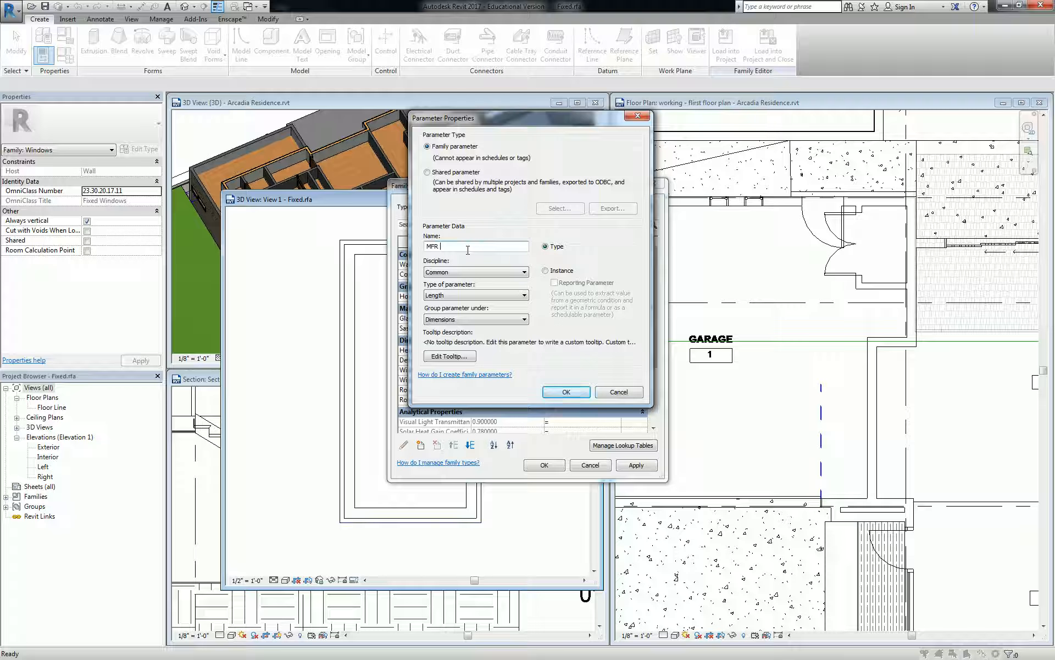
{"action": "type", "text": "Location"}
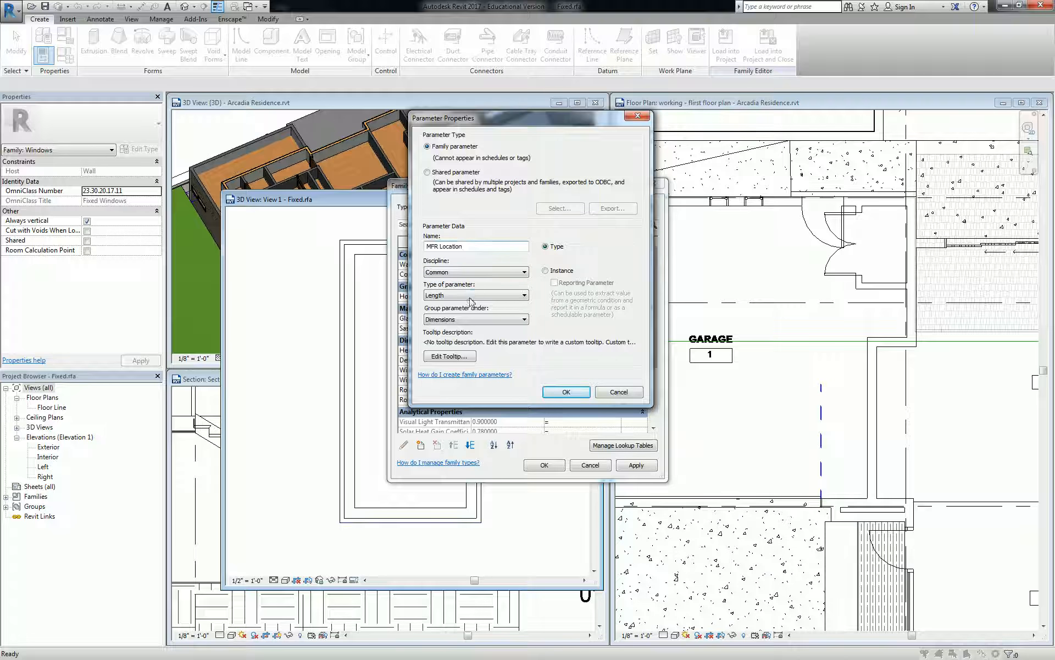
{"action": "left_click", "coordinate": [475, 294]}
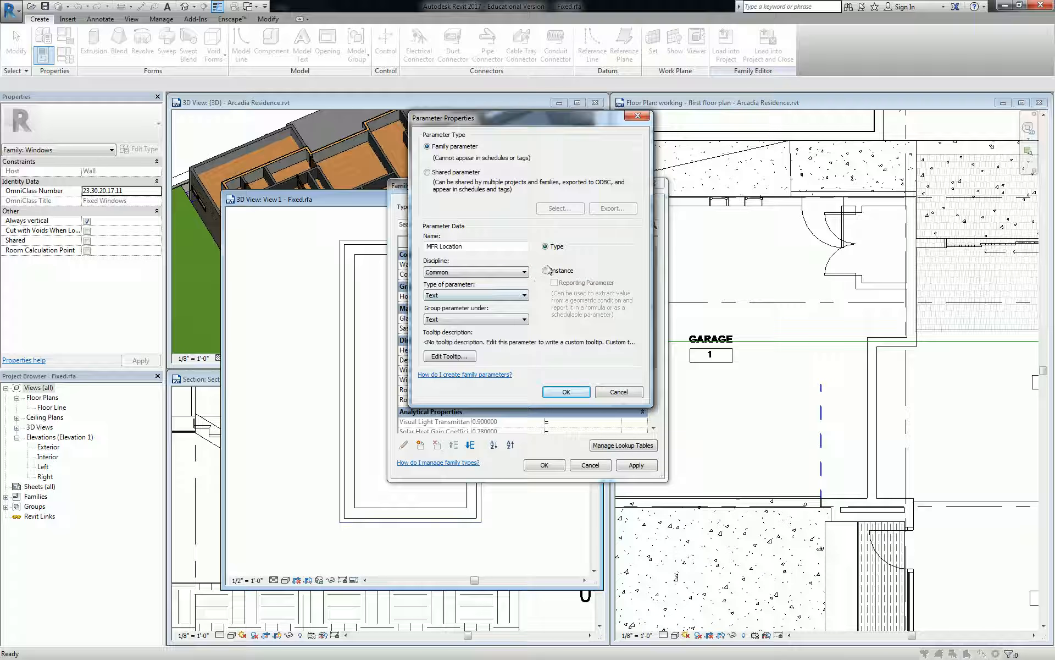
{"action": "left_click", "coordinate": [565, 391]}
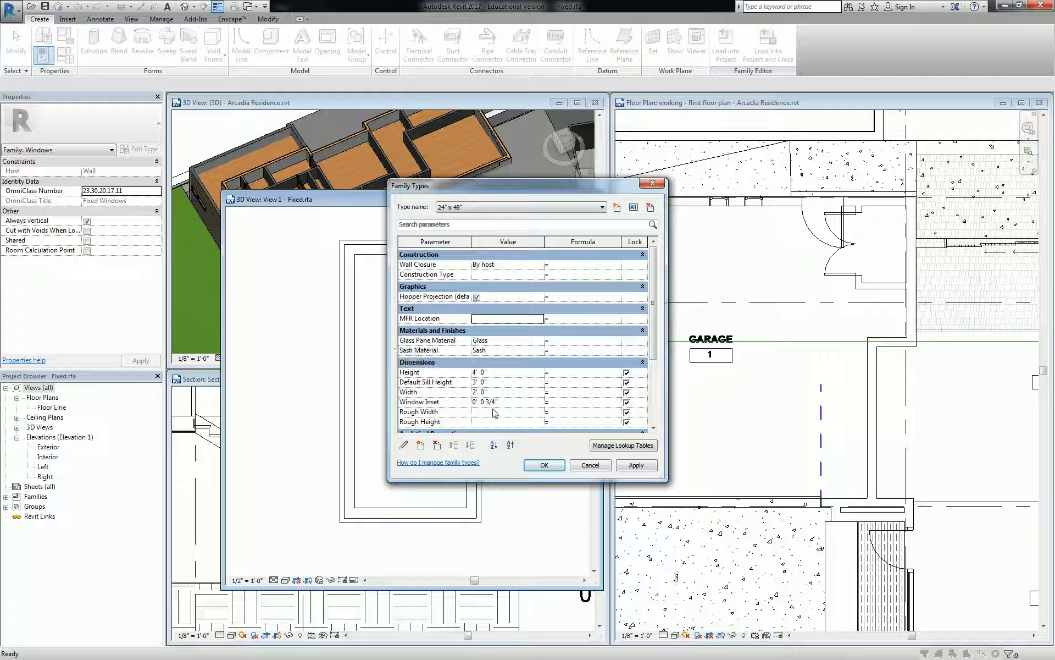
{"action": "left_click", "coordinate": [545, 465]}
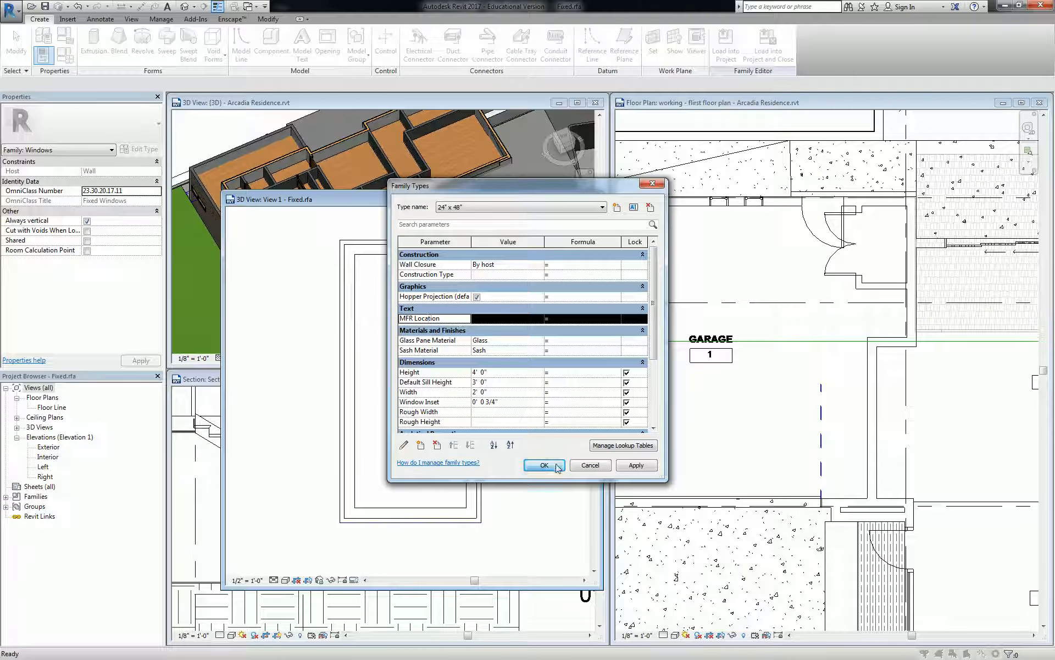
Close Family Types, check the window's type properties, and load the edited family into the project.
{"action": "left_click", "coordinate": [544, 465]}
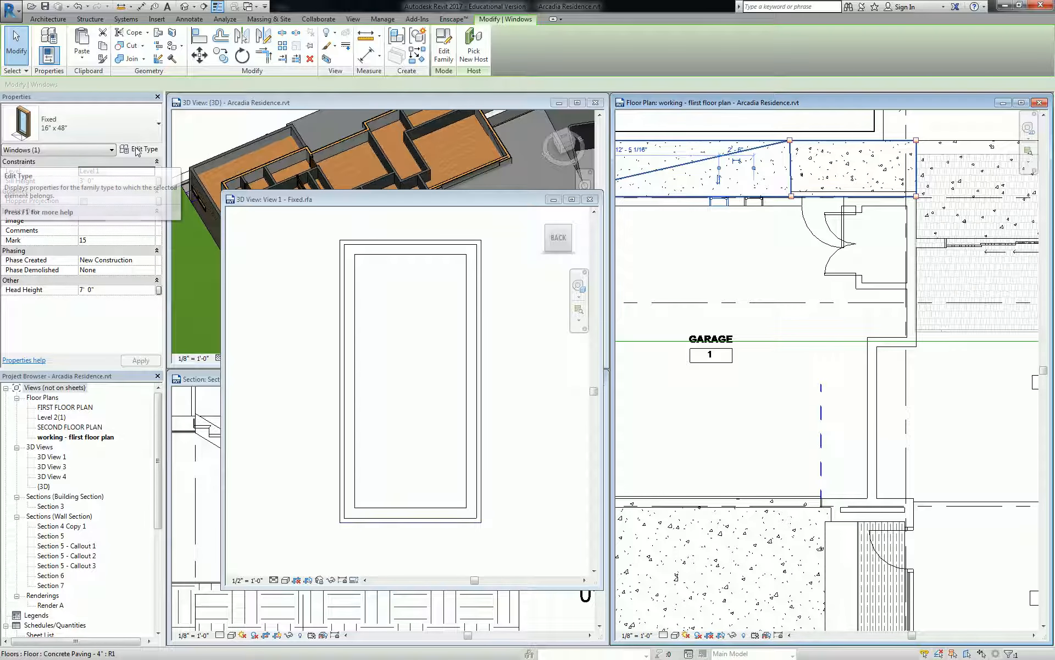
{"action": "left_click", "coordinate": [140, 149]}
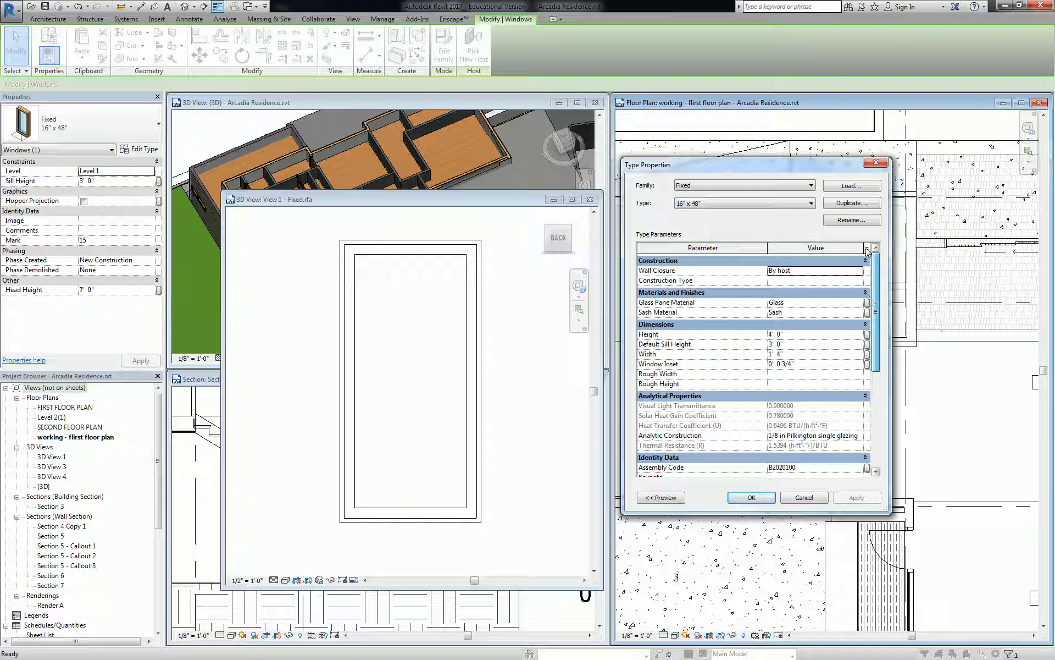
{"action": "left_click", "coordinate": [750, 496]}
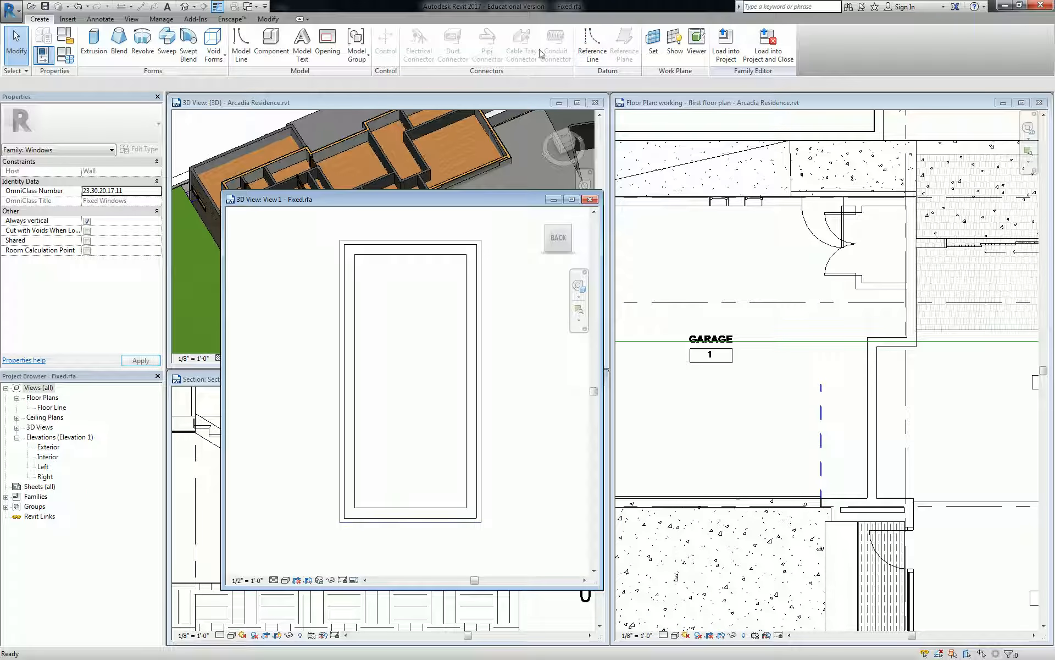
{"action": "left_click", "coordinate": [726, 44]}
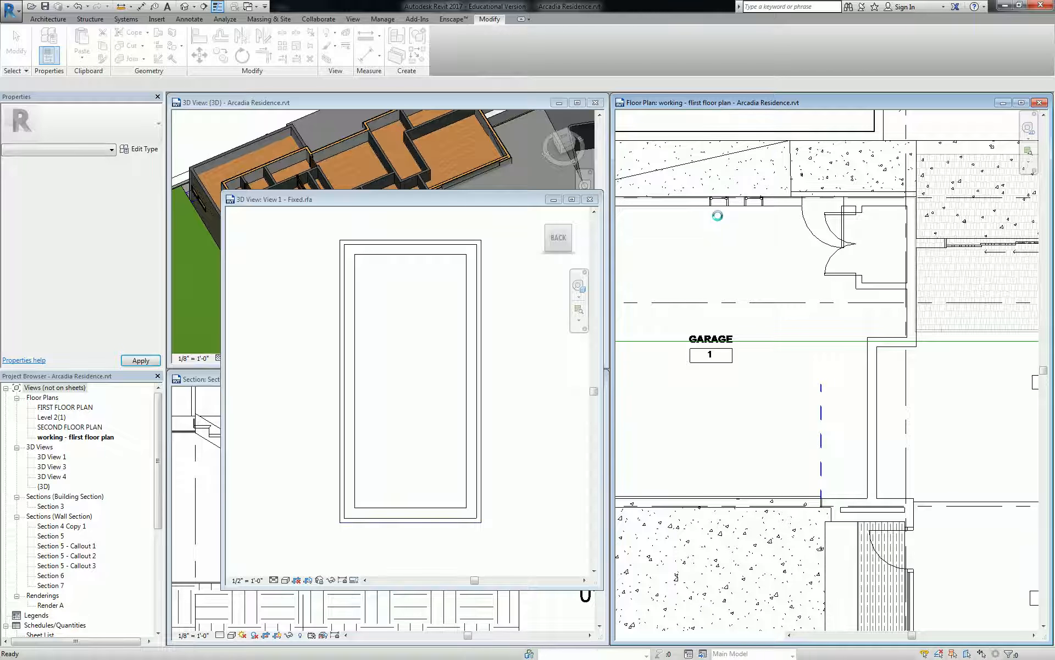
Set MFR Location to LOS ANGELES for the Fixed 16" x 48" window type.
{"action": "left_click", "coordinate": [718, 216]}
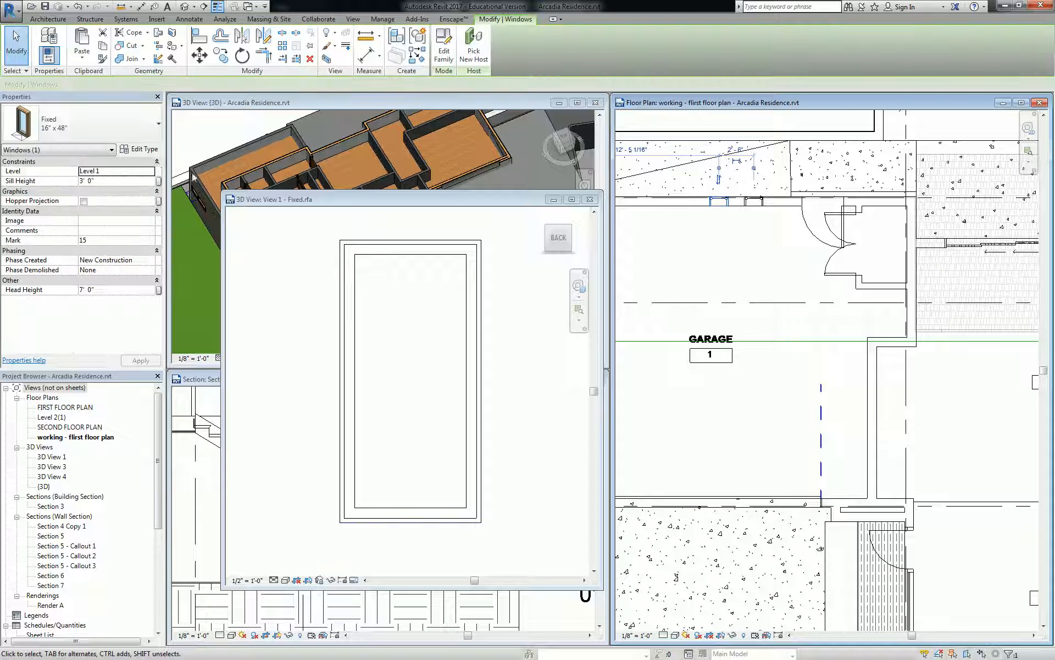
{"action": "left_click", "coordinate": [140, 148]}
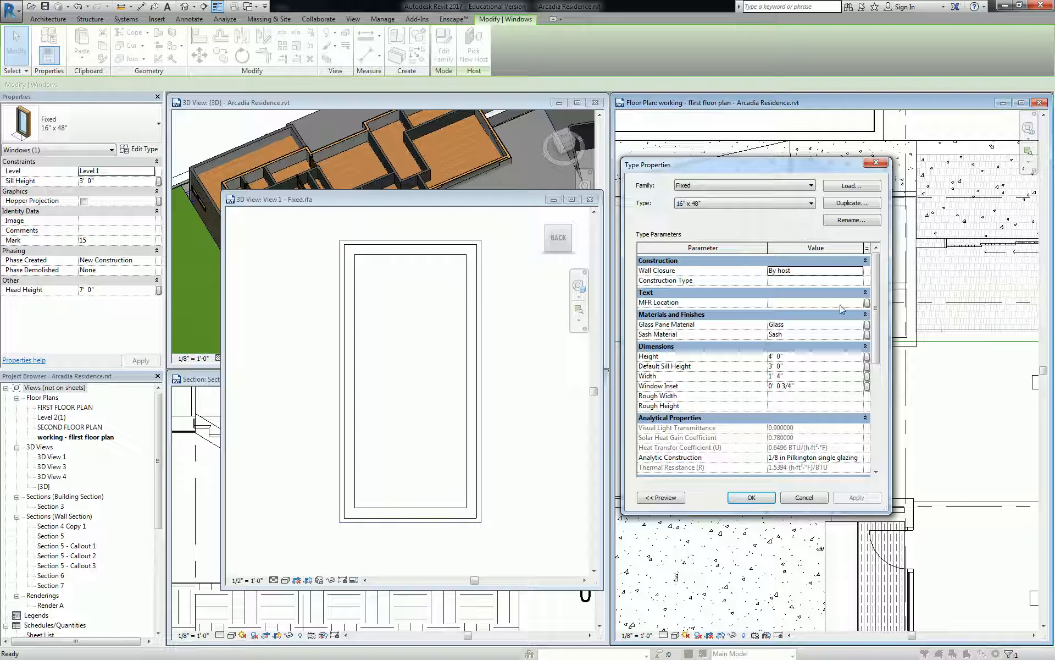
{"action": "left_click", "coordinate": [815, 303]}
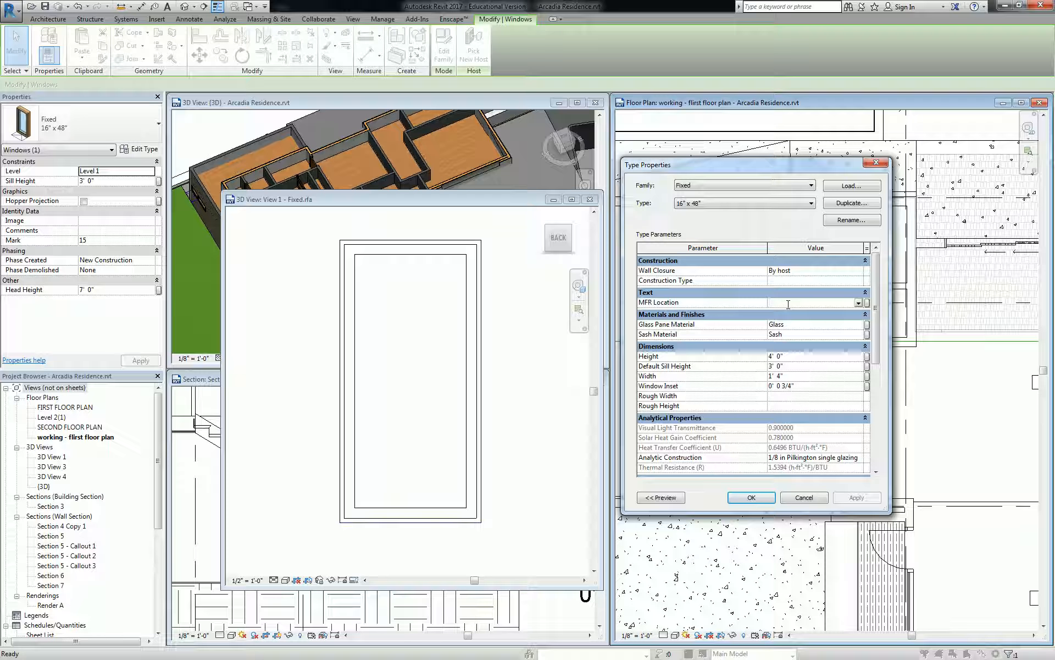
{"action": "type", "text": "LOS ANG"}
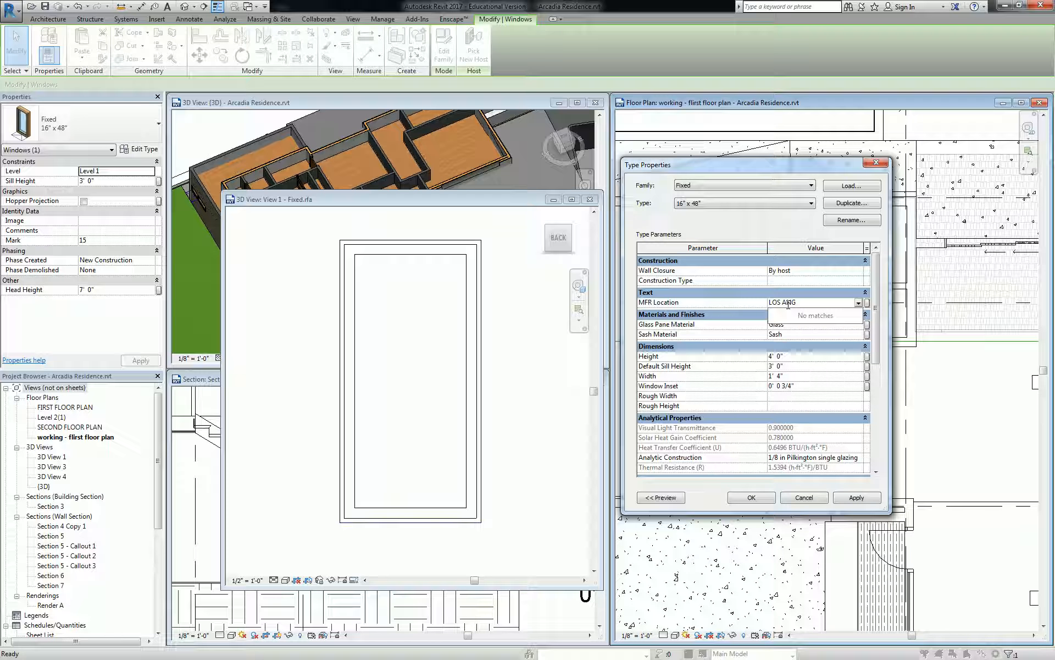
{"action": "type", "text": "ELES"}
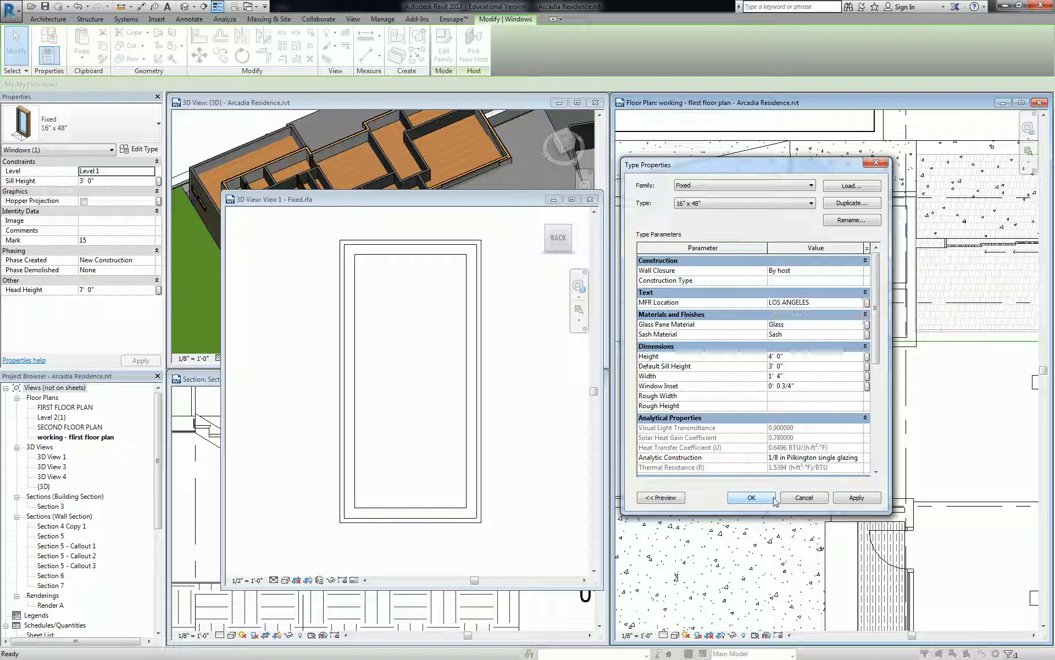
{"action": "left_click", "coordinate": [751, 497]}
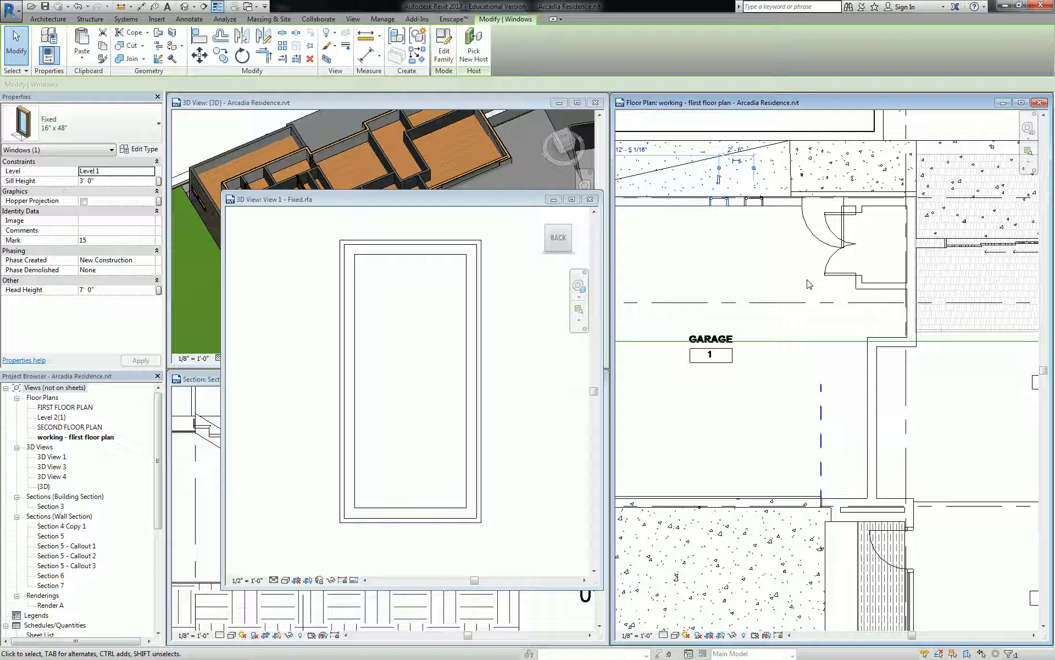
Deselect the window and show the Project Parameters list (Occupant, Sheet Group, Sheet Order).
{"action": "left_click", "coordinate": [720, 200]}
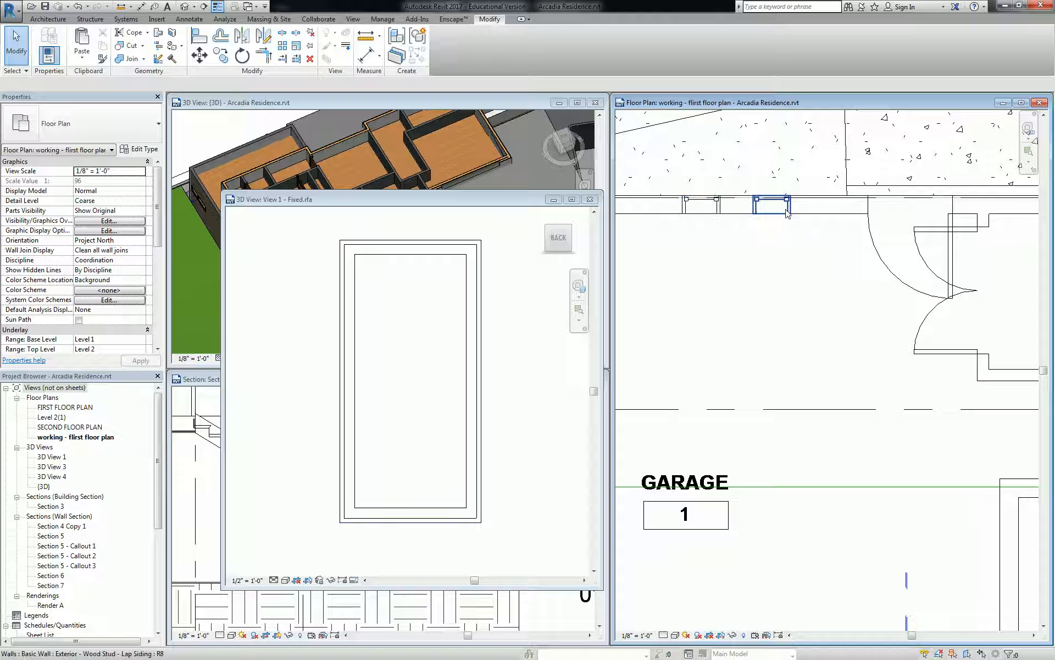
{"action": "left_click", "coordinate": [382, 19]}
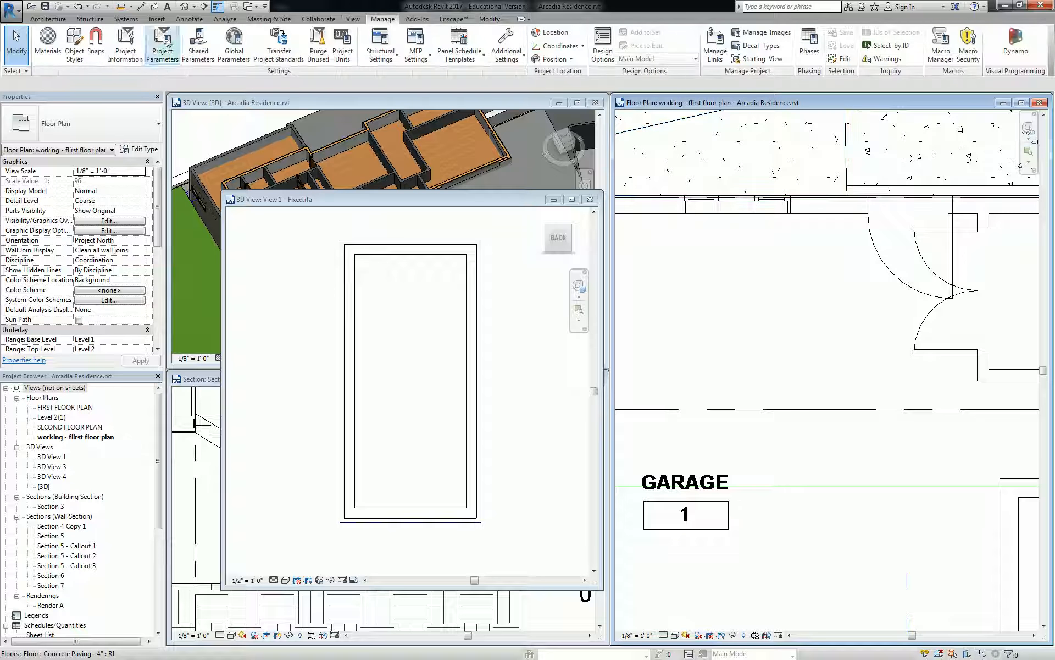
{"action": "mouse_move", "coordinate": [162, 43]}
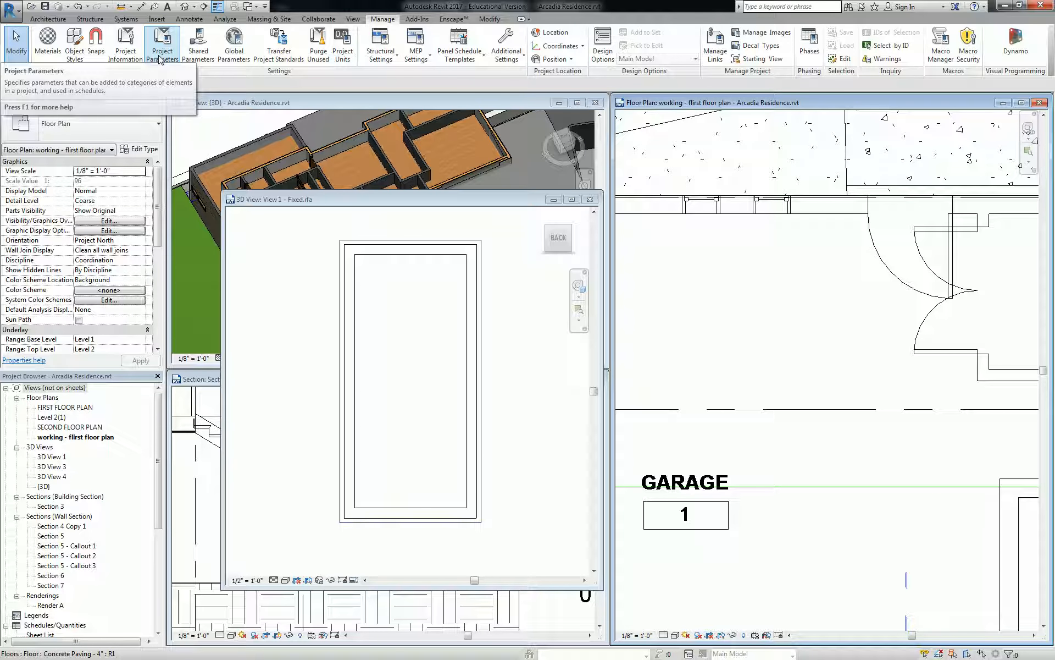
{"action": "left_click", "coordinate": [161, 43]}
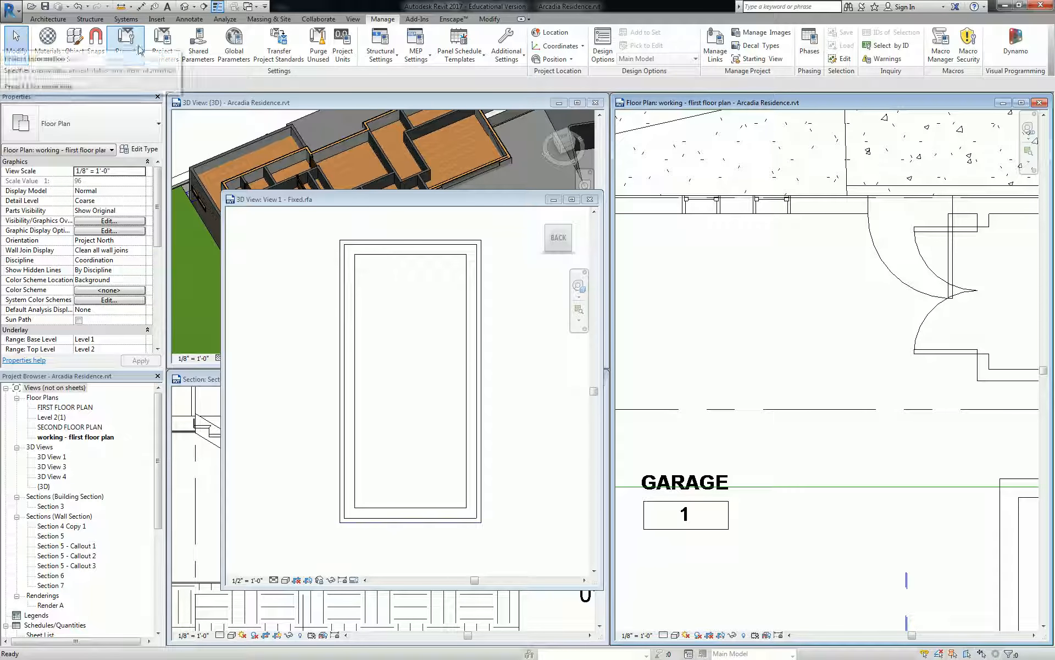
{"action": "left_click", "coordinate": [162, 40]}
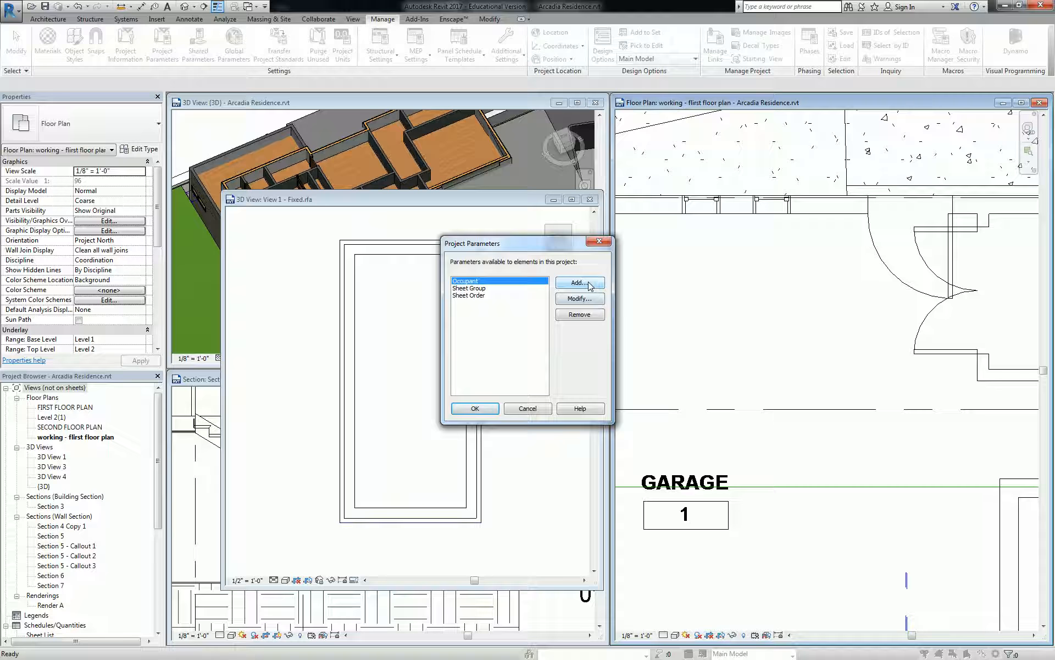
Add a project parameter applying to Windows, named 'Material Source'.
{"action": "left_click", "coordinate": [579, 282]}
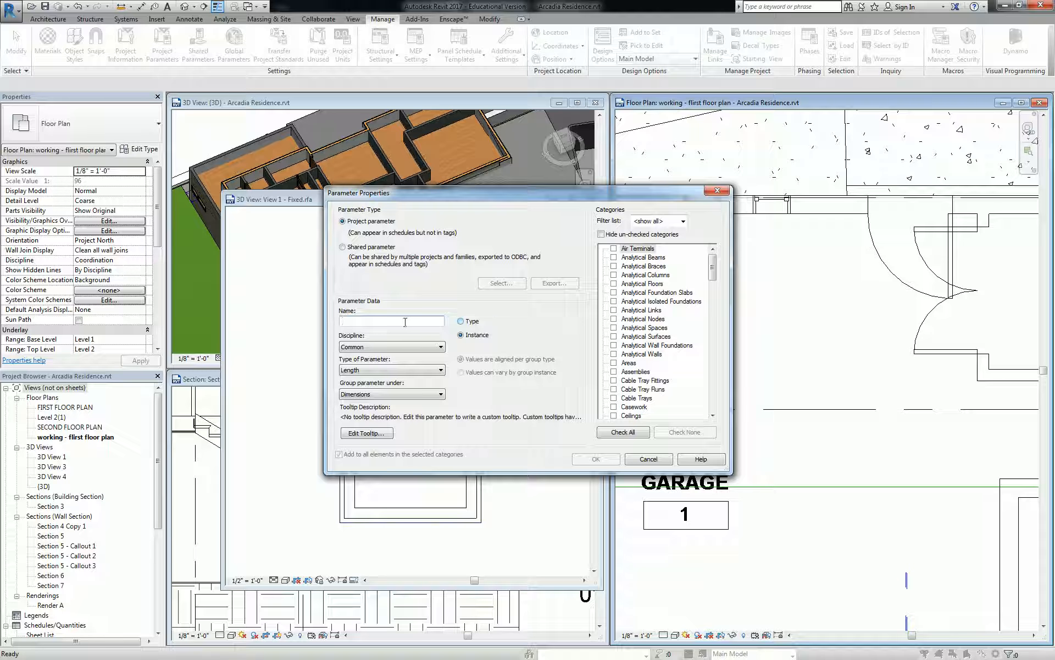
{"action": "scroll", "scroll_direction": "down", "scroll_amount": 3}
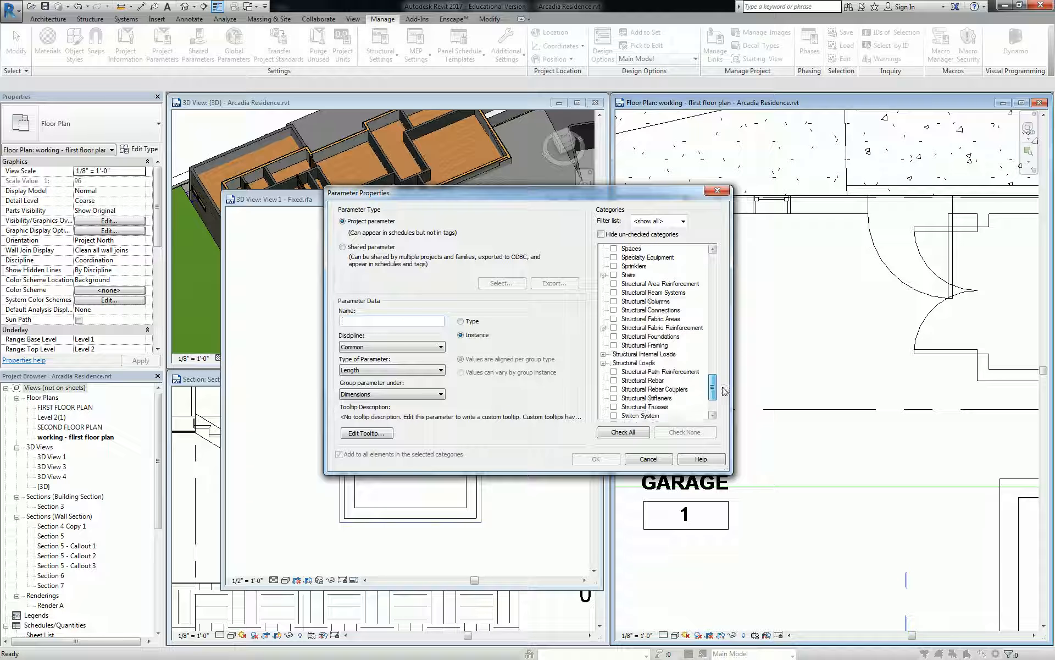
{"action": "scroll", "scroll_direction": "down", "scroll_amount": 3}
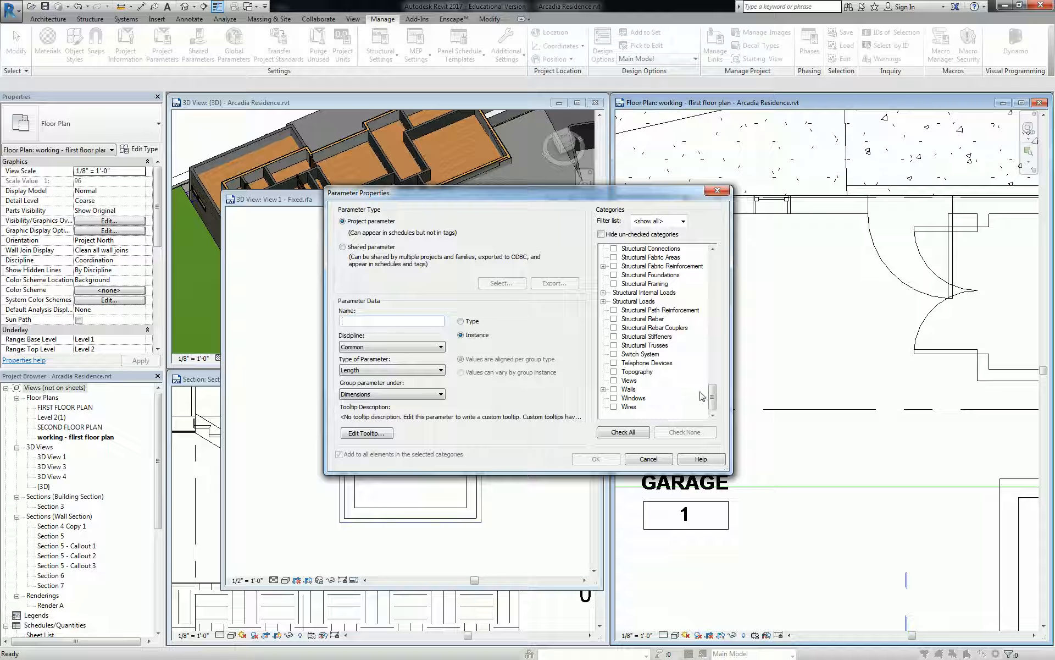
{"action": "left_click", "coordinate": [613, 398]}
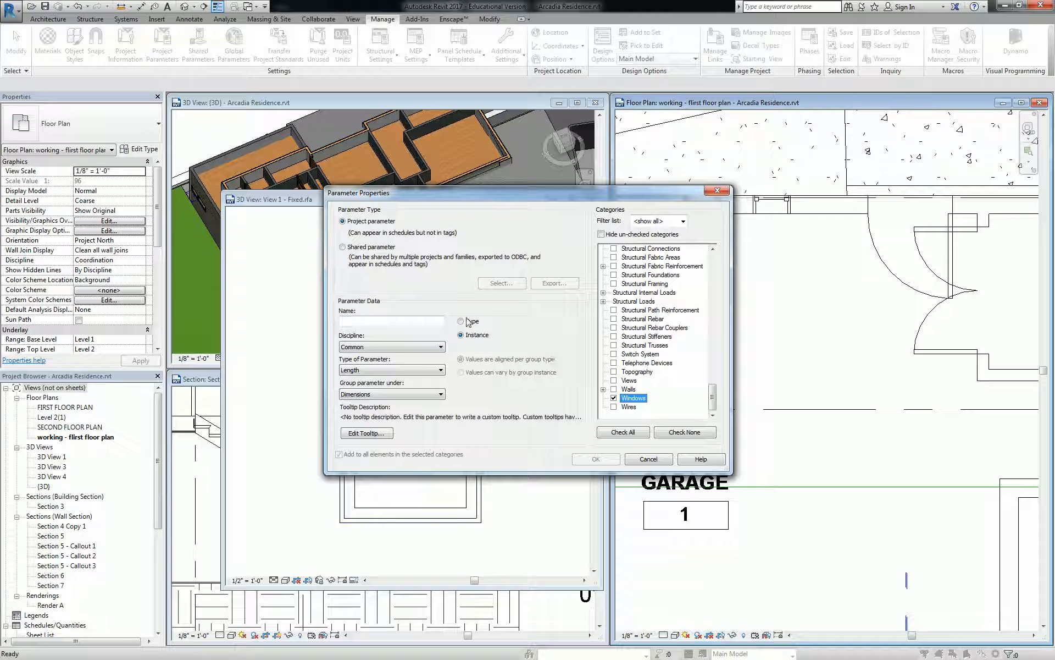
{"action": "left_click", "coordinate": [390, 320]}
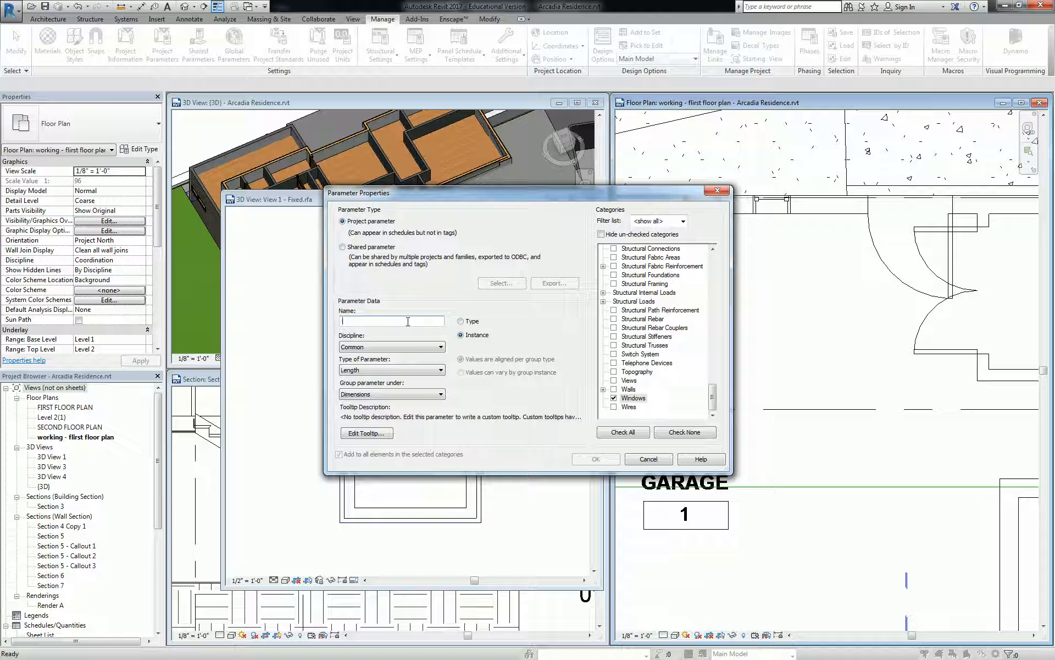
{"action": "type", "text": "m"}
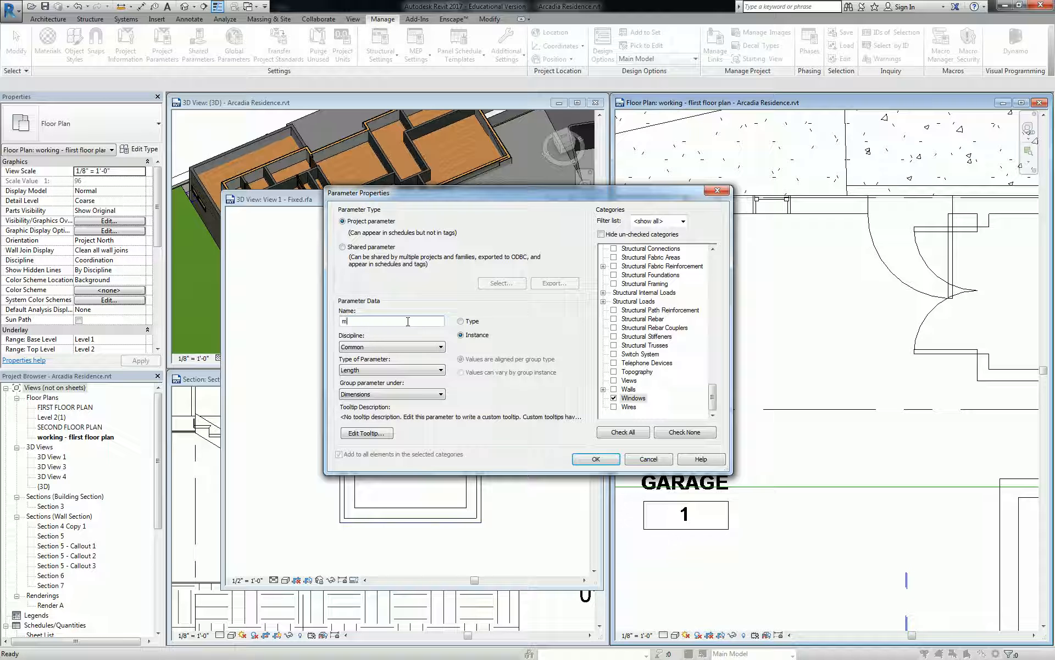
{"action": "type", "text": "Material So"}
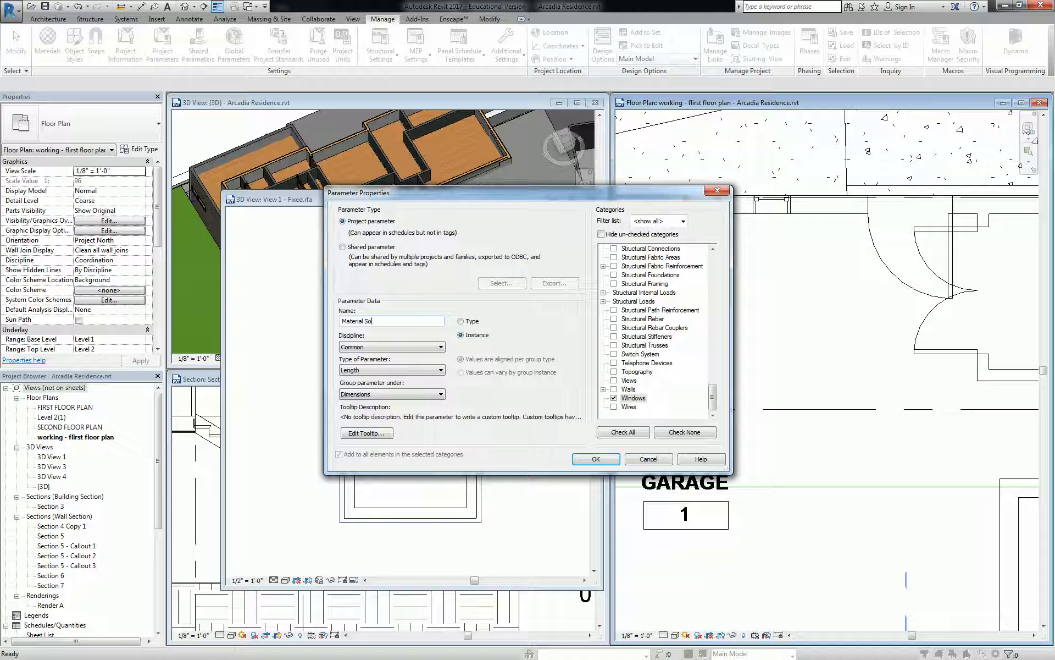
{"action": "type", "text": "urce"}
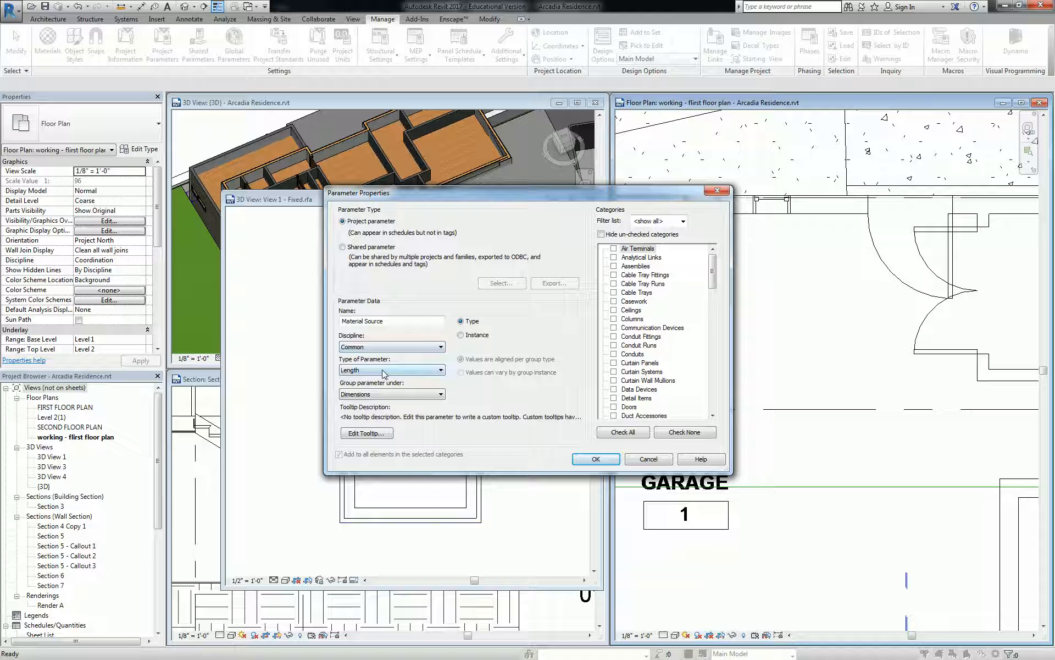
Make Material Source a Text type parameter grouped under Identity Data and confirm it.
{"action": "left_click", "coordinate": [441, 370]}
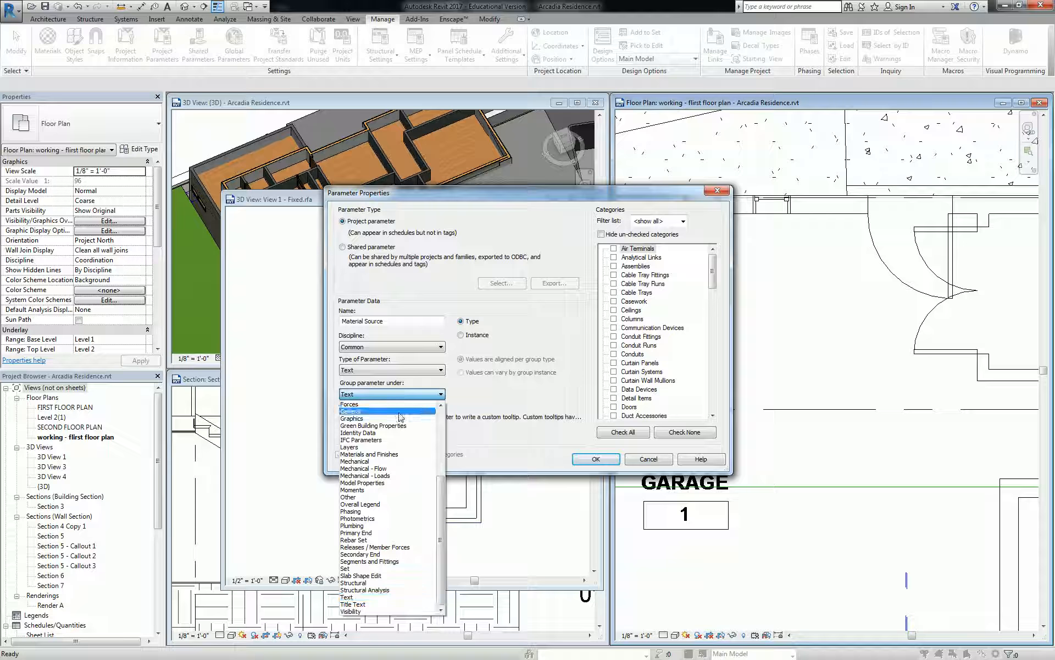
{"action": "mouse_move", "coordinate": [387, 454]}
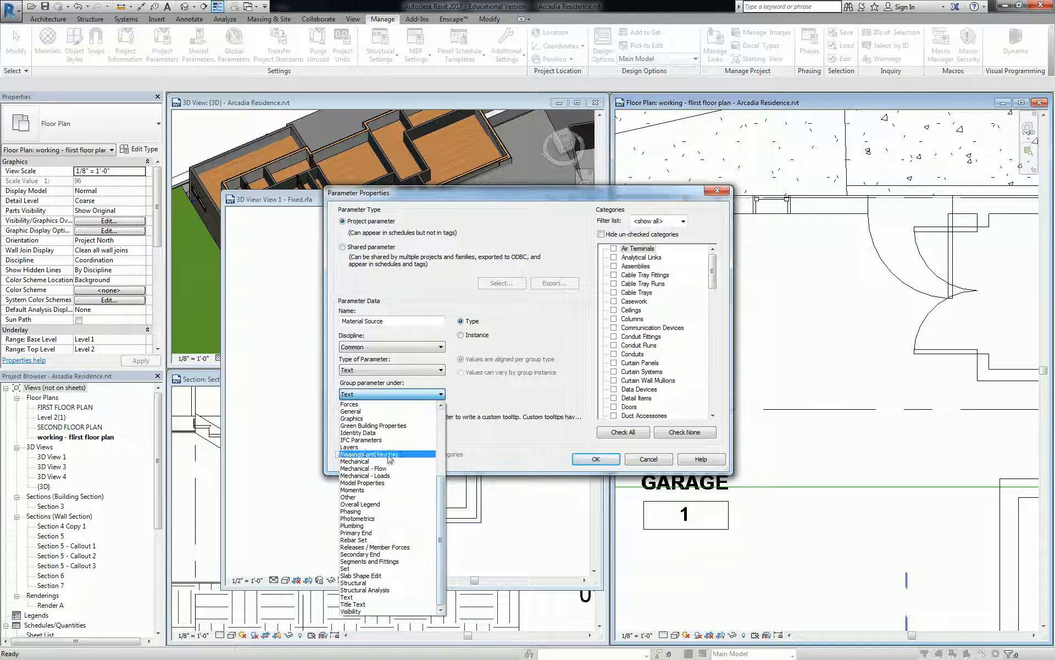
{"action": "left_click", "coordinate": [362, 424]}
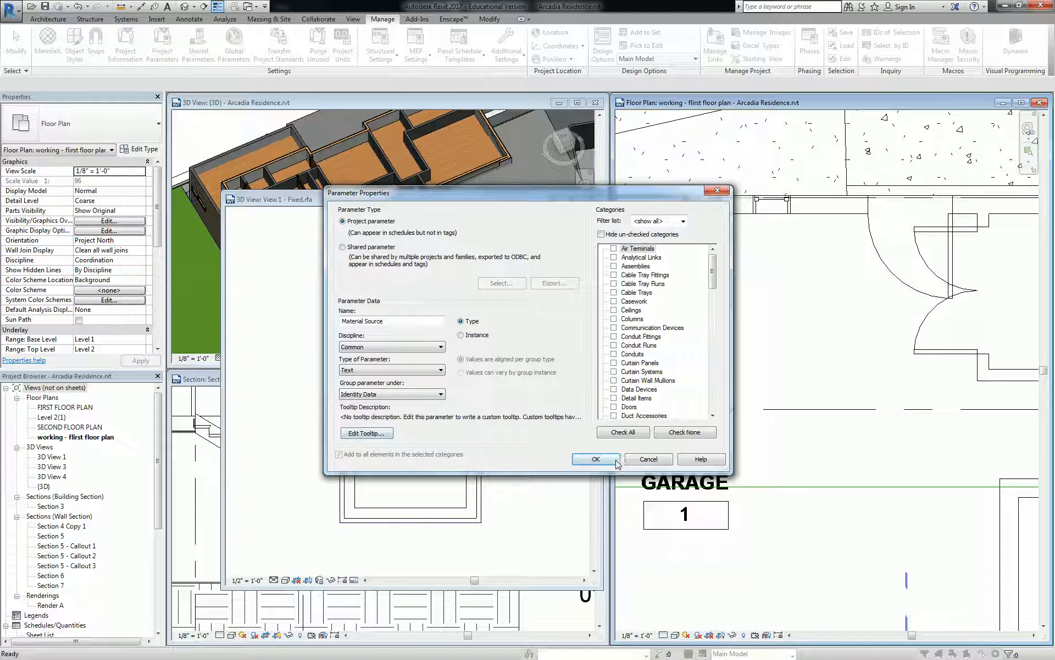
{"action": "left_click", "coordinate": [594, 460]}
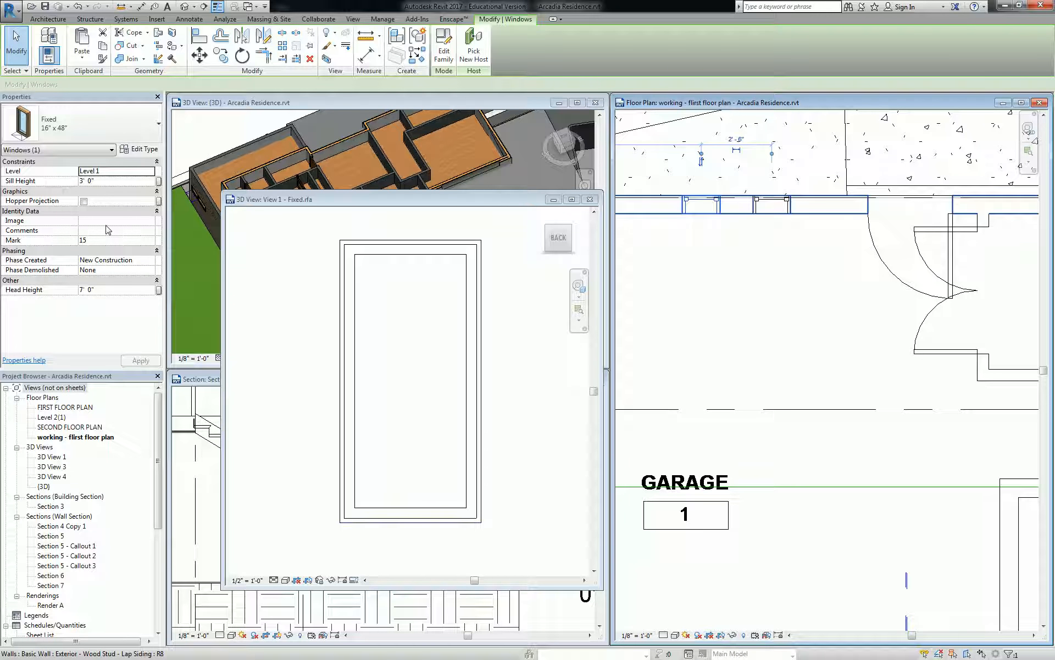
Set Material Source to italy under Identity Data for the Fixed 16" x 48" type.
{"action": "left_click", "coordinate": [140, 148]}
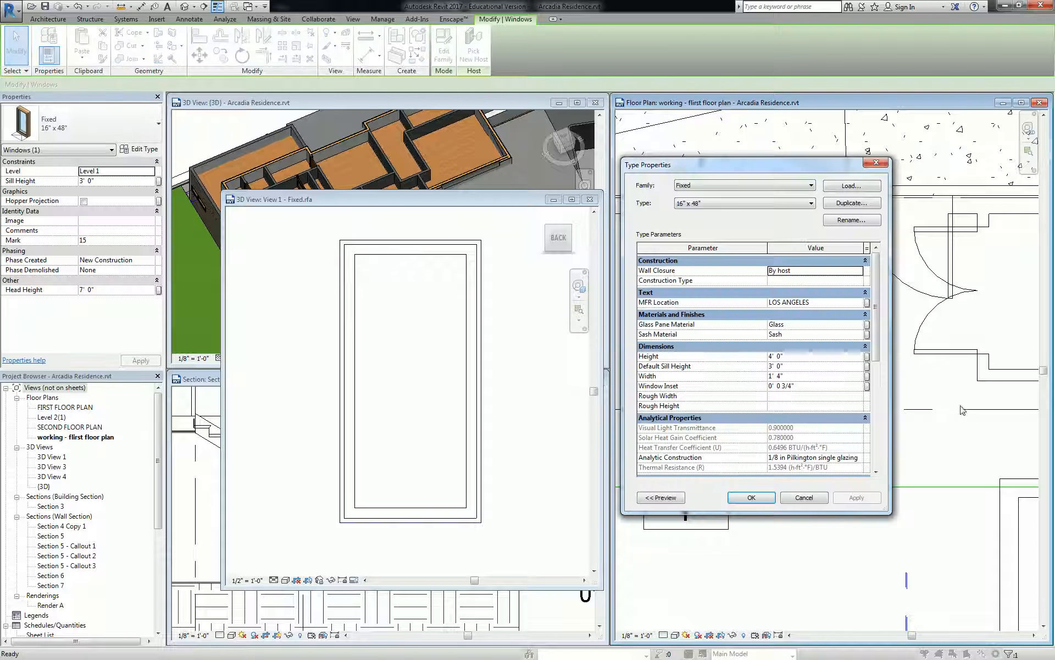
{"action": "scroll", "scroll_direction": "down", "scroll_amount": 3}
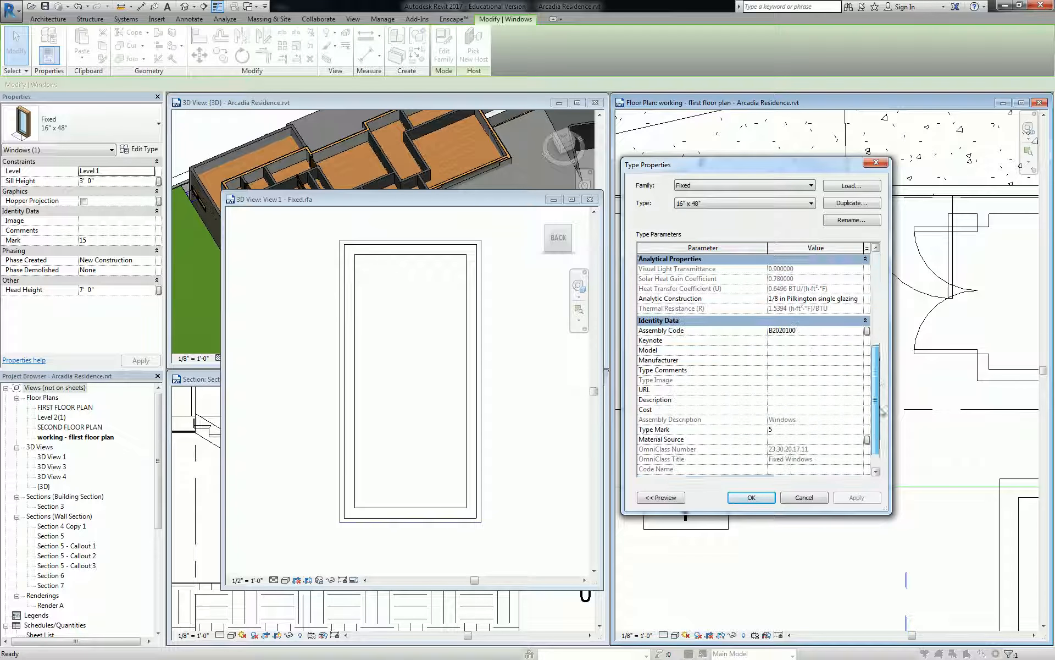
{"action": "scroll", "scroll_direction": "down", "scroll_amount": 3}
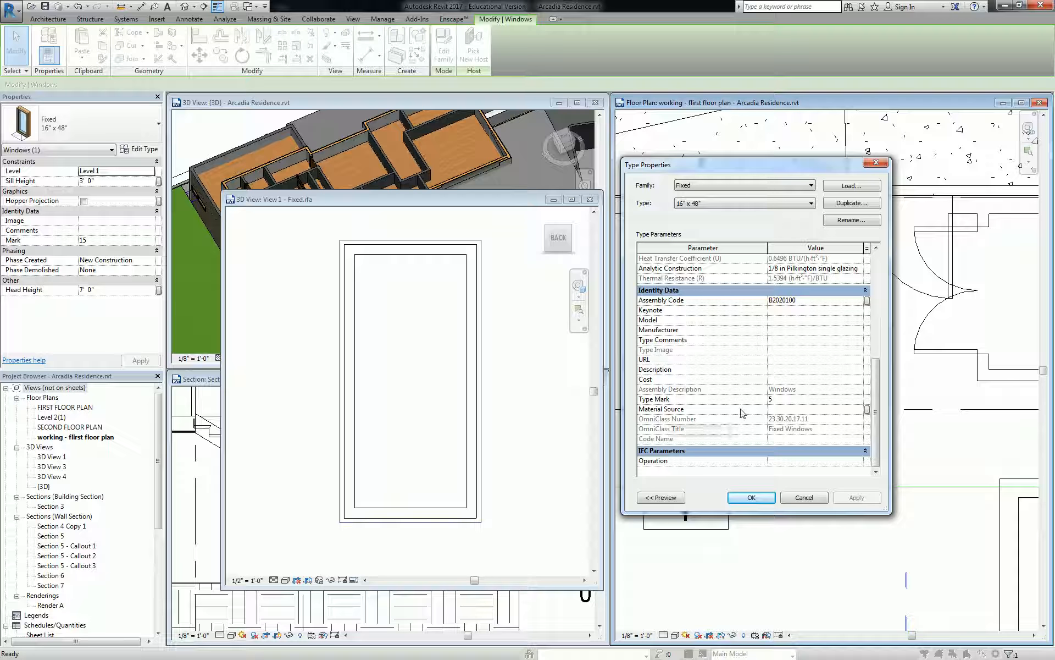
{"action": "type", "text": "italy"}
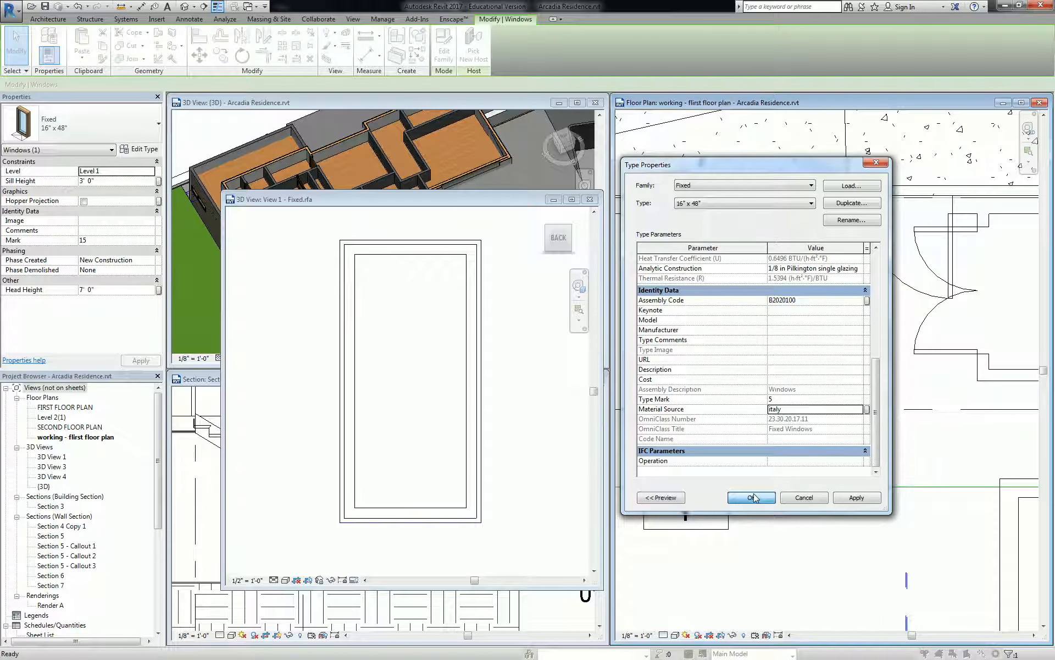
{"action": "left_click", "coordinate": [750, 497]}
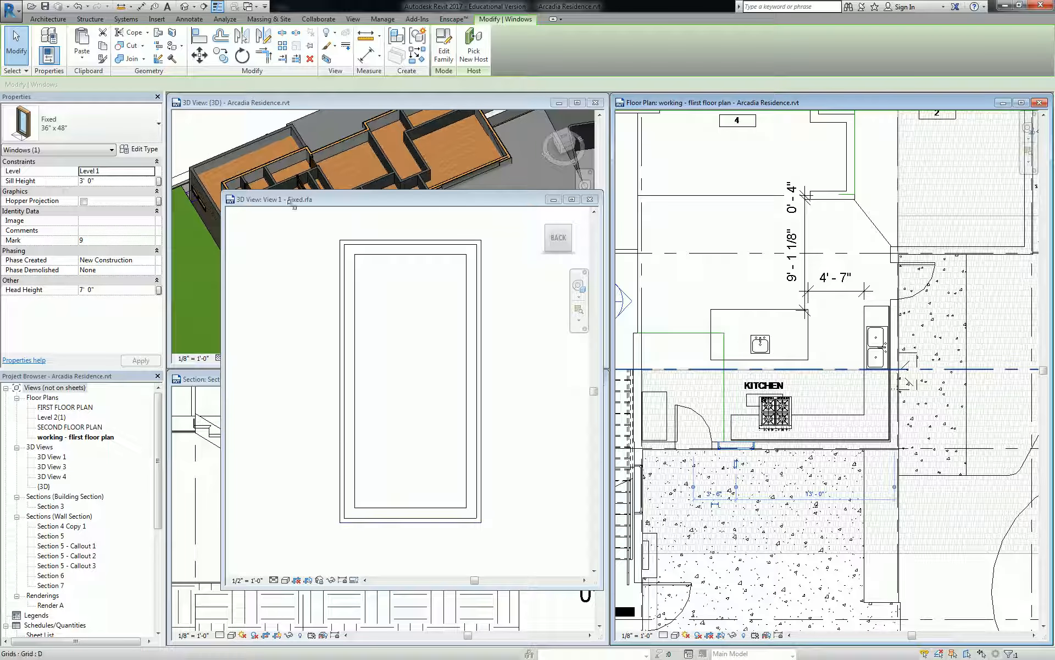
{"action": "left_click", "coordinate": [139, 149]}
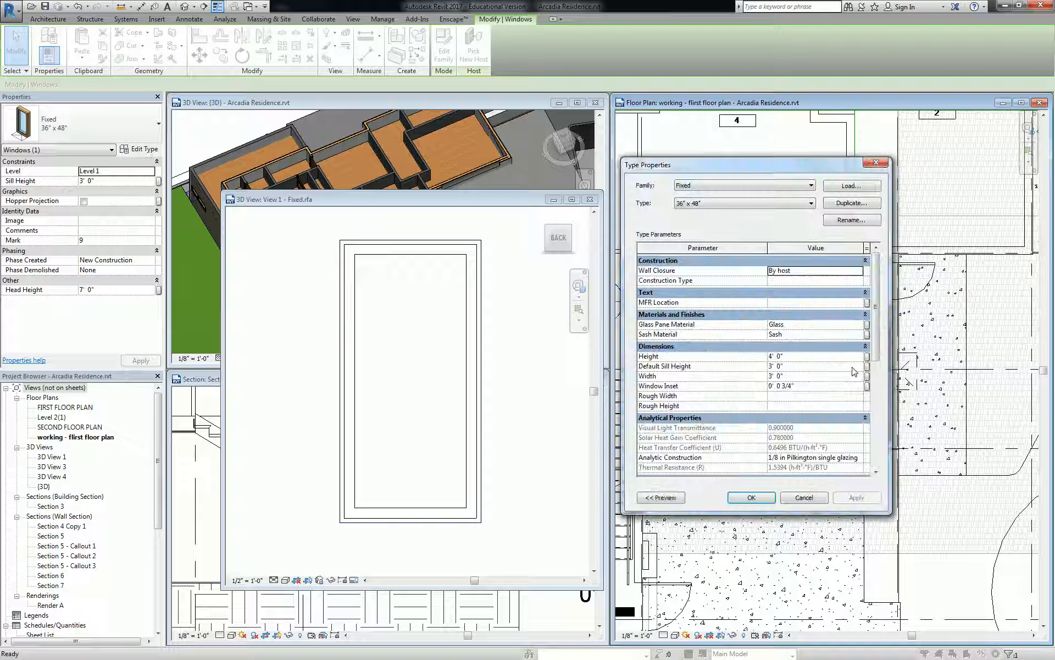
{"action": "scroll", "scroll_direction": "down", "scroll_amount": 3}
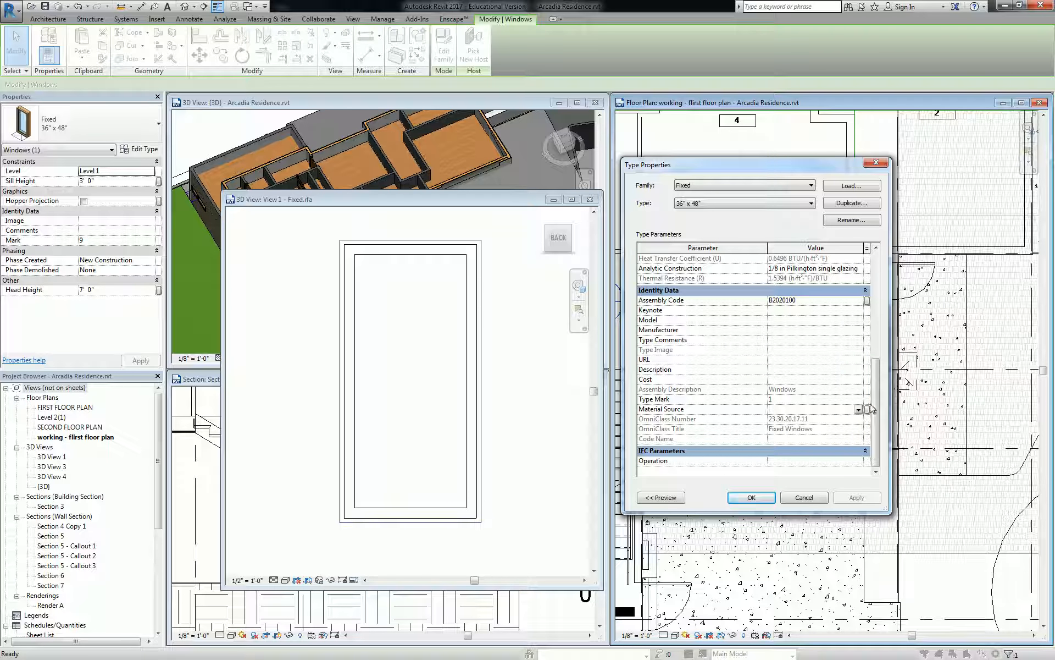
{"action": "scroll", "scroll_direction": "up", "scroll_amount": 3}
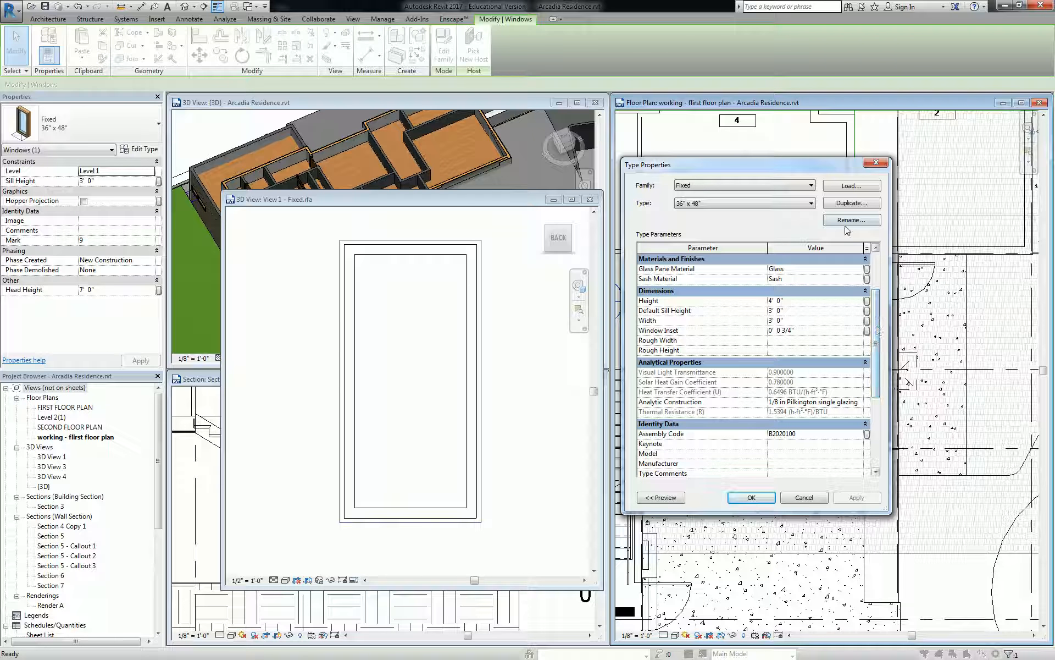
{"action": "scroll", "scroll_direction": "up", "scroll_amount": 3}
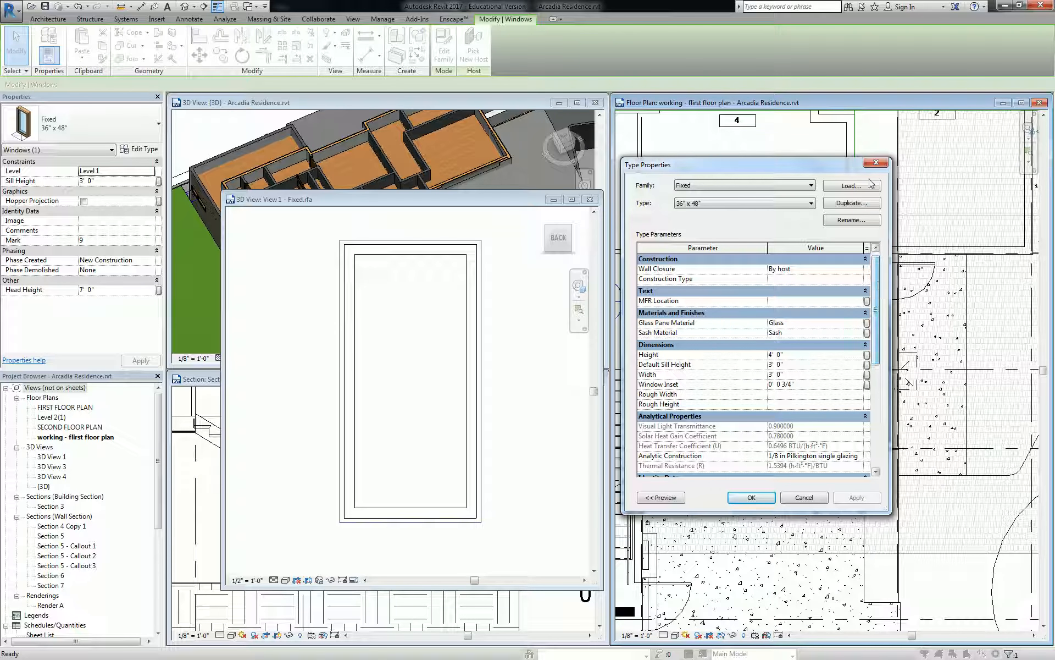
{"action": "left_click", "coordinate": [751, 497]}
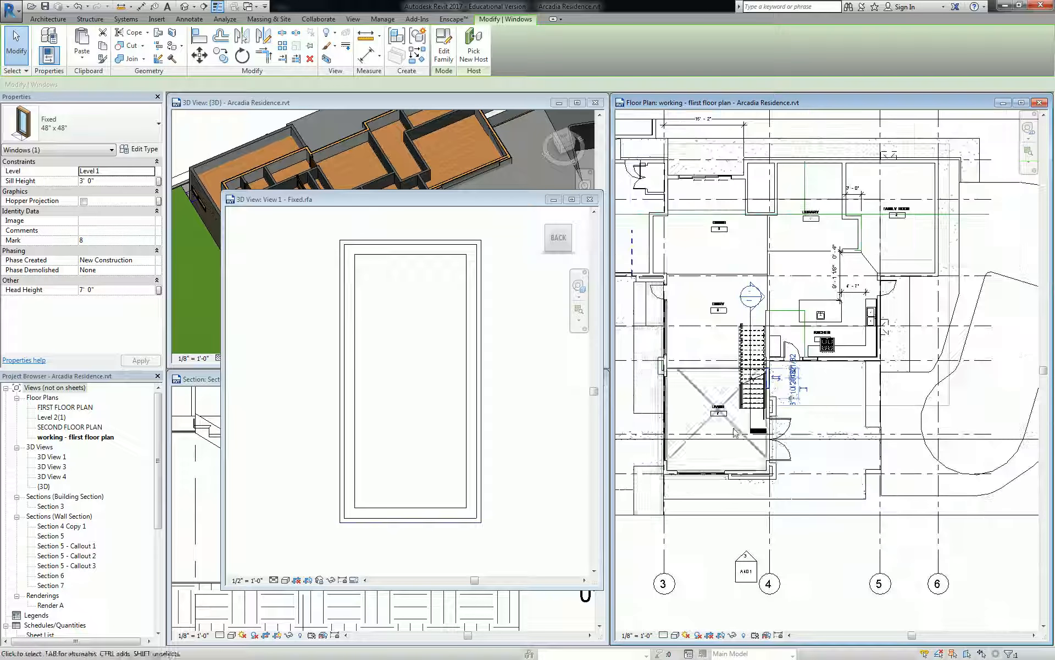
Bring the 3D house view in front of the Fixed window family view.
{"action": "left_click", "coordinate": [383, 19]}
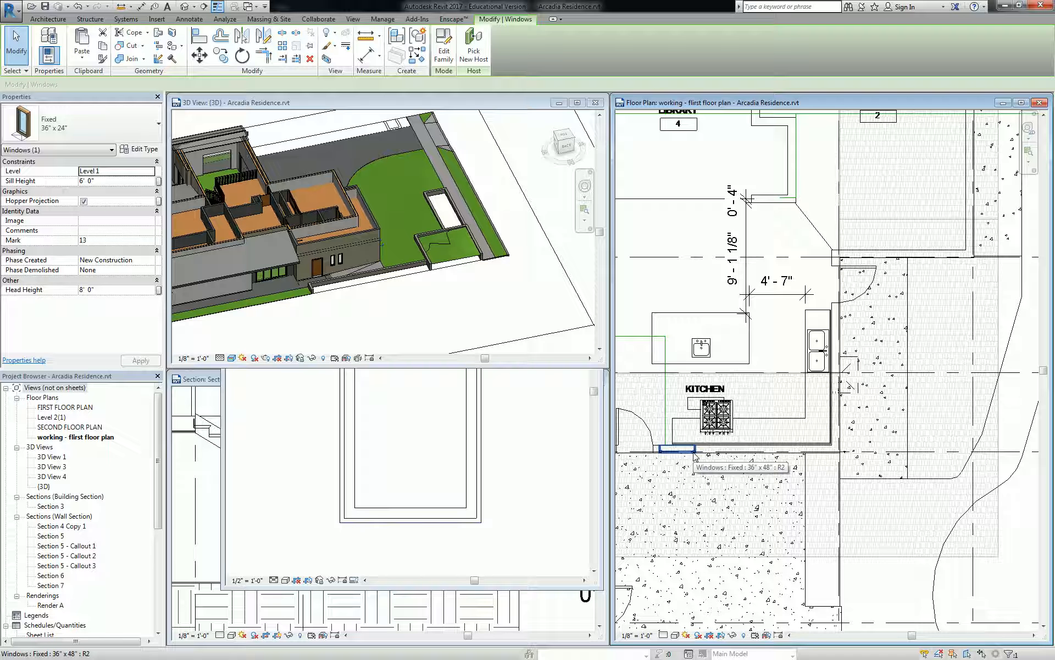
{"action": "mouse_move", "coordinate": [697, 456]}
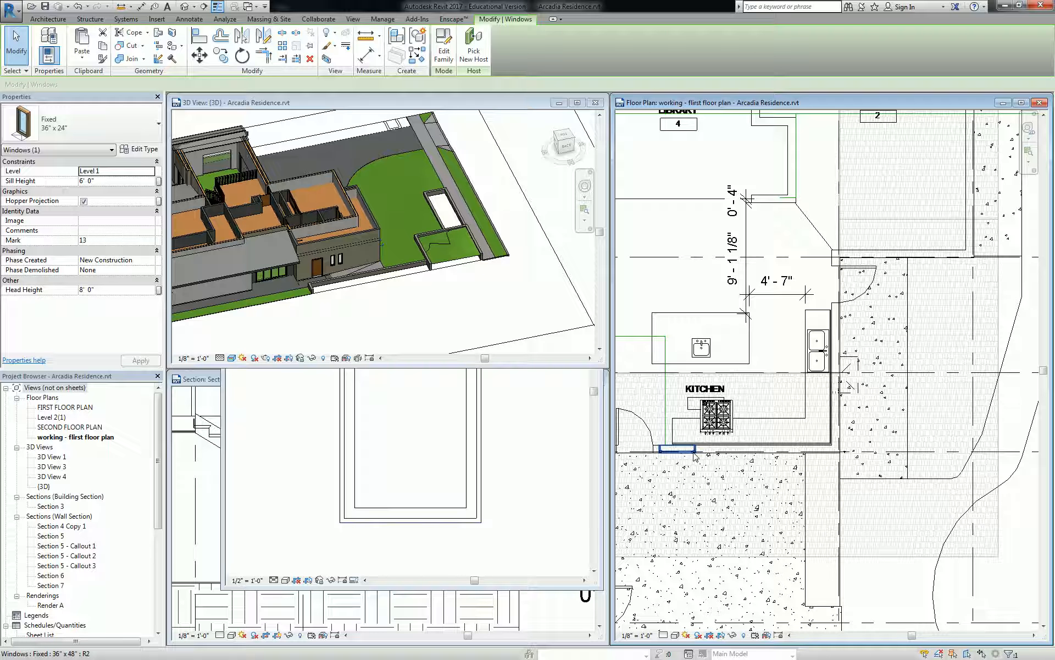